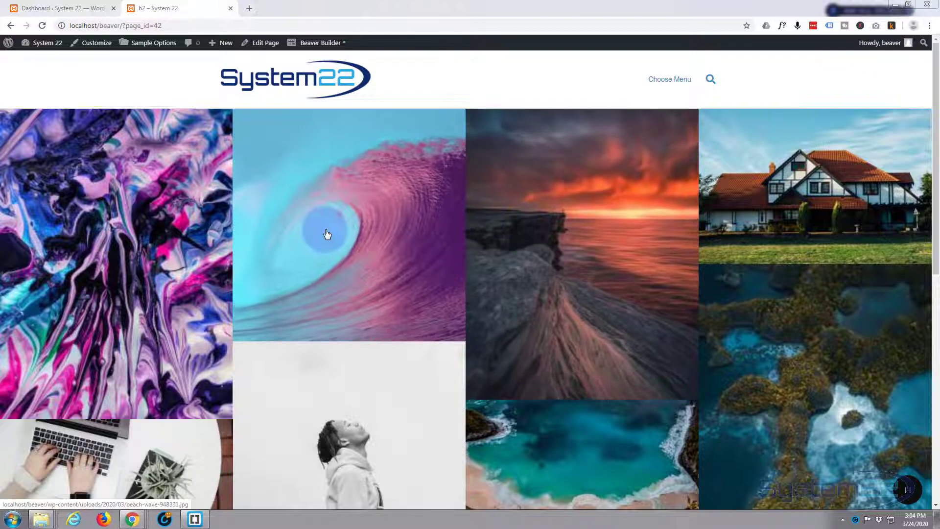
pyautogui.moveTo(787, 390)
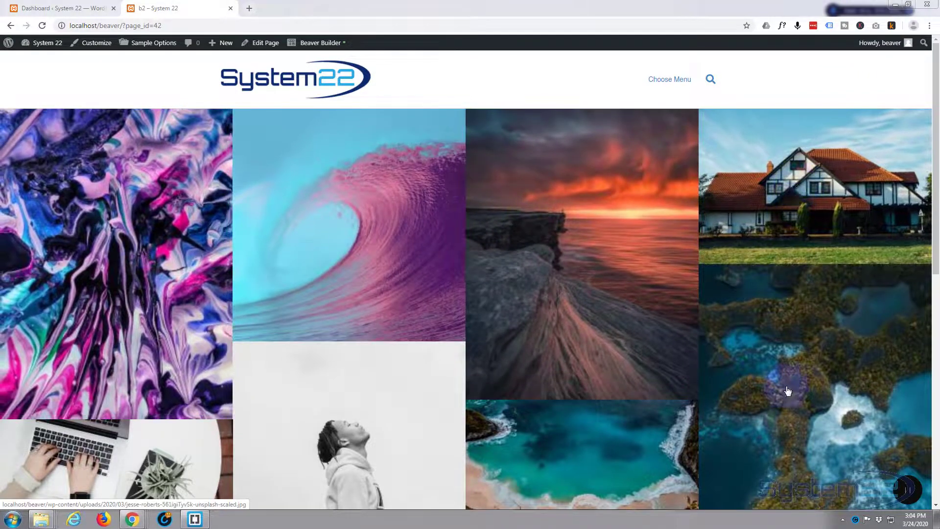
pyautogui.moveTo(170, 433)
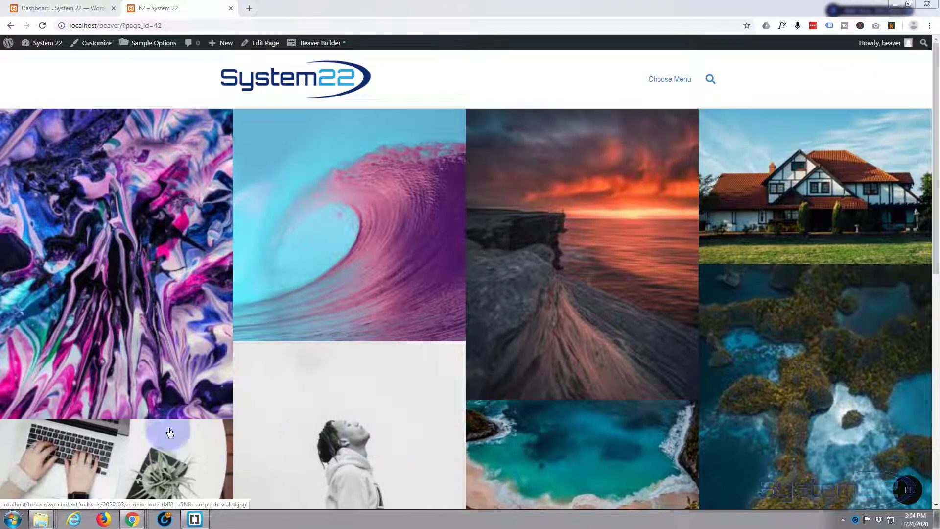
pyautogui.moveTo(599, 243)
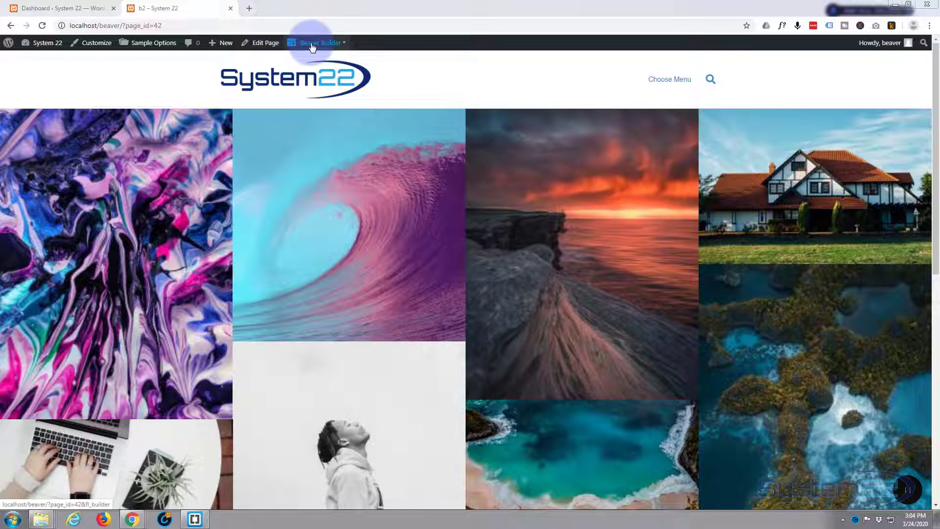
# Open the b2 page in the builder and delete the existing masonry photo gallery module
pyautogui.click(317, 42)
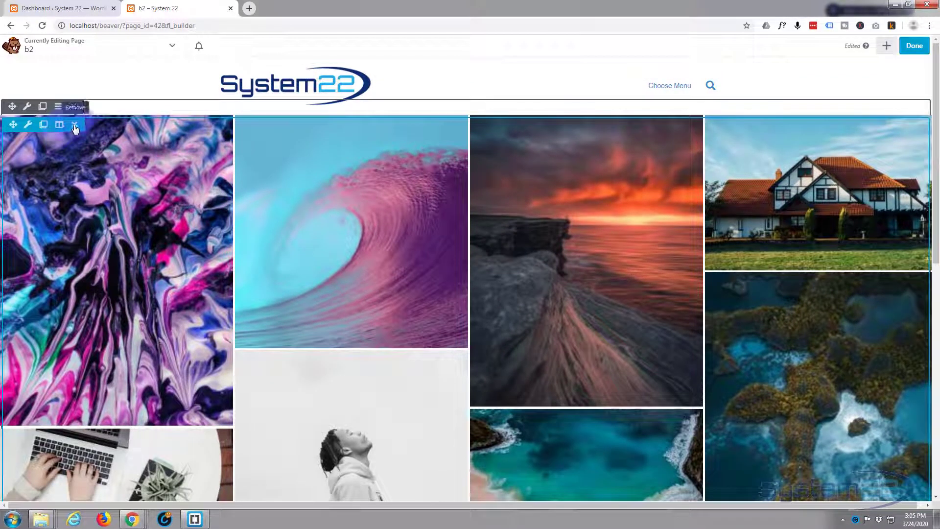
pyautogui.click(74, 123)
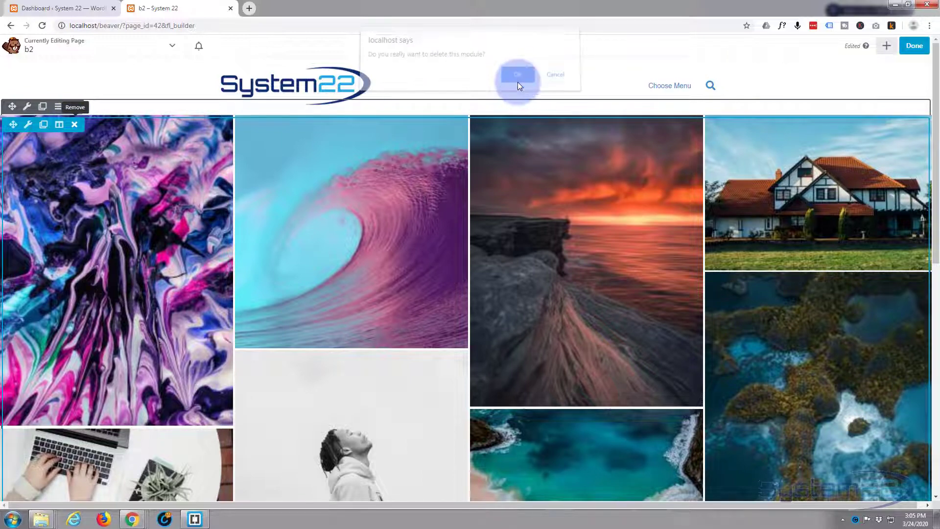
pyautogui.click(516, 74)
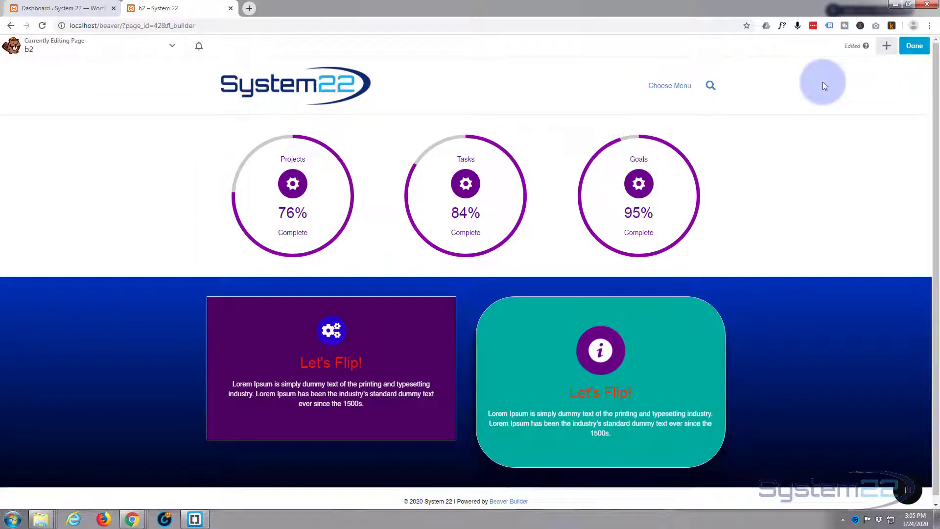
pyautogui.moveTo(866, 57)
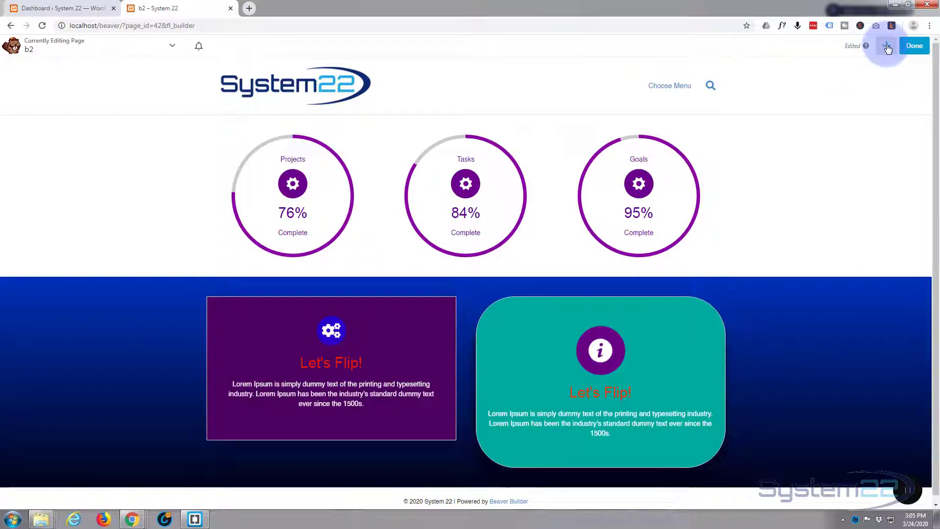
# Add a new one-column row at the top of the page, above the progress circles
pyautogui.click(887, 47)
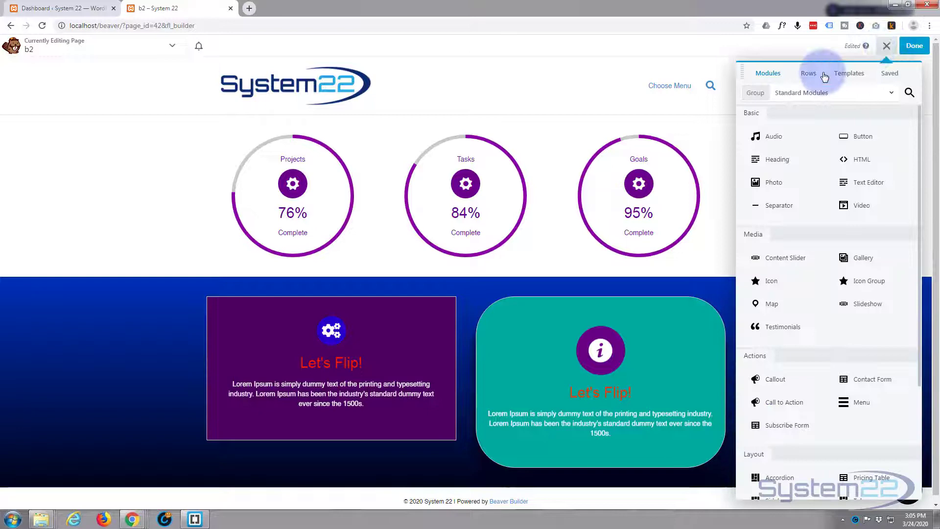
pyautogui.click(808, 73)
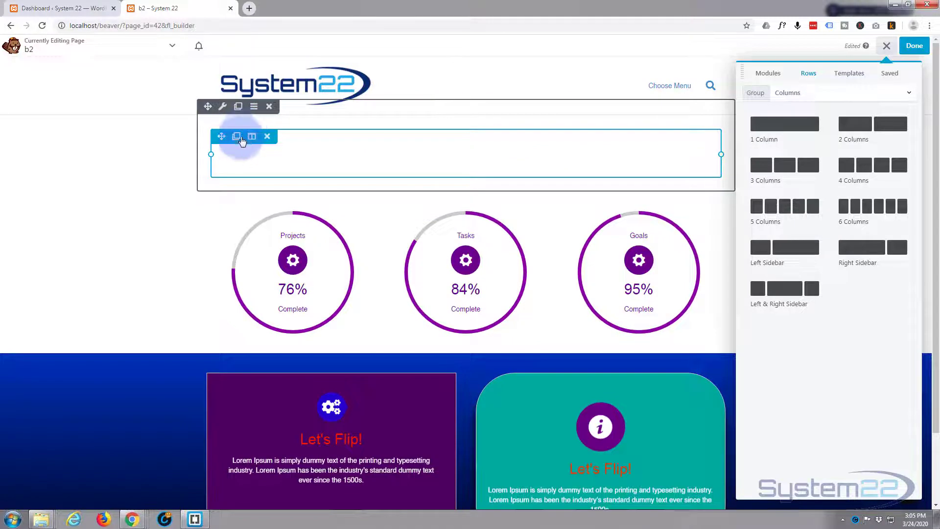
pyautogui.moveTo(236, 136)
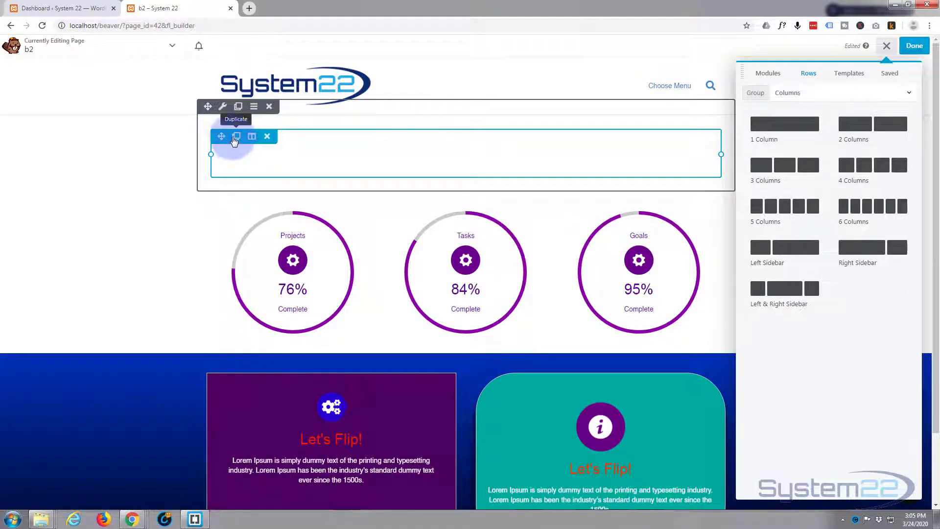
pyautogui.moveTo(223, 106)
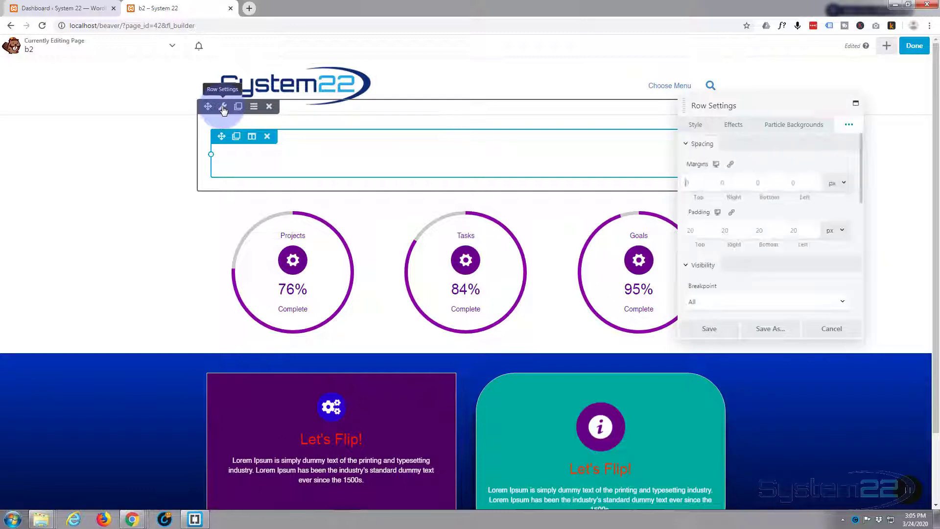
pyautogui.click(695, 124)
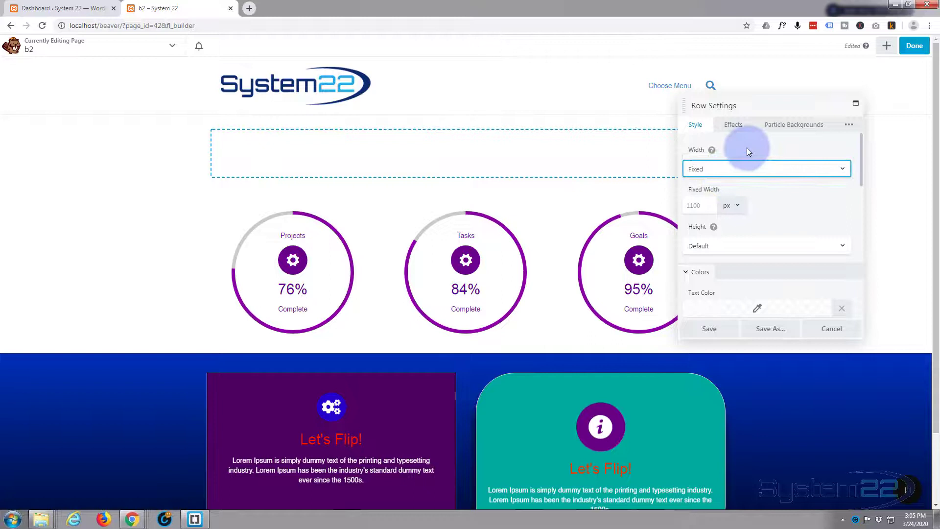
# Set the new row's Width and Content Width both to Full Width
pyautogui.click(766, 169)
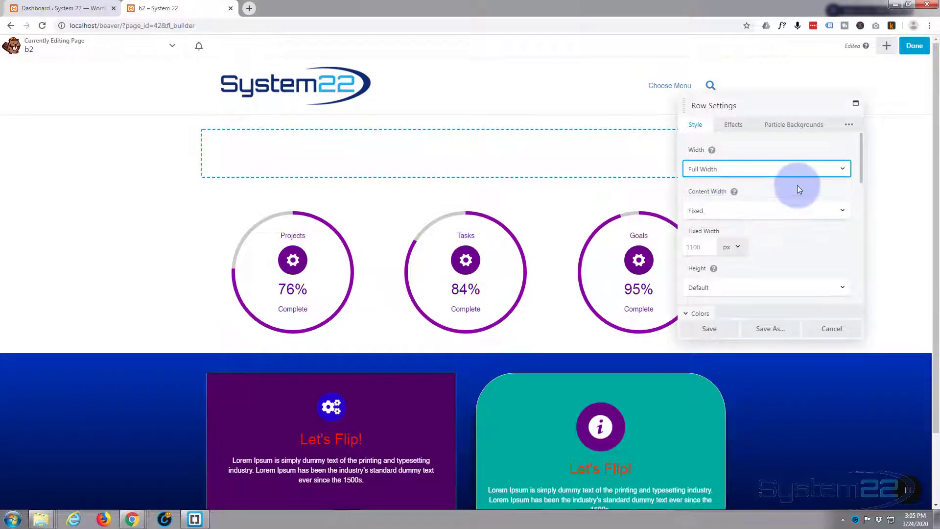
pyautogui.click(766, 211)
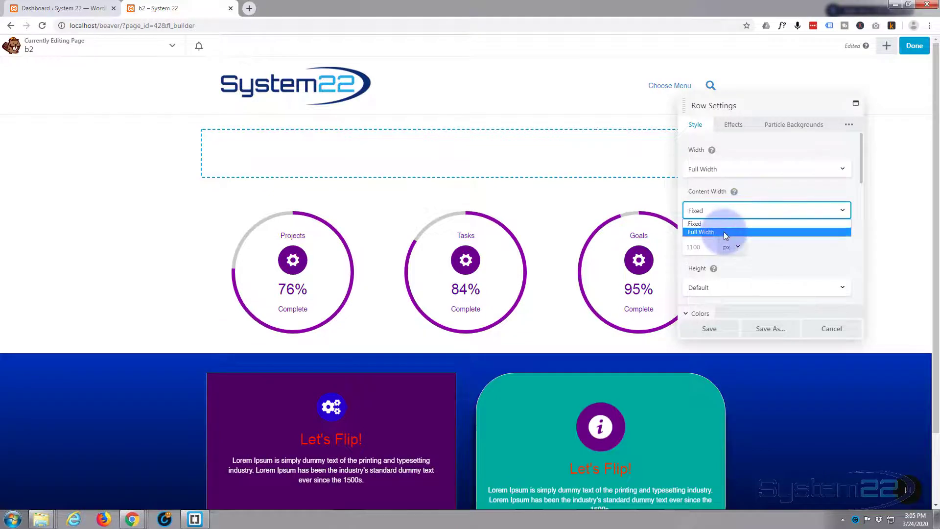
pyautogui.click(701, 232)
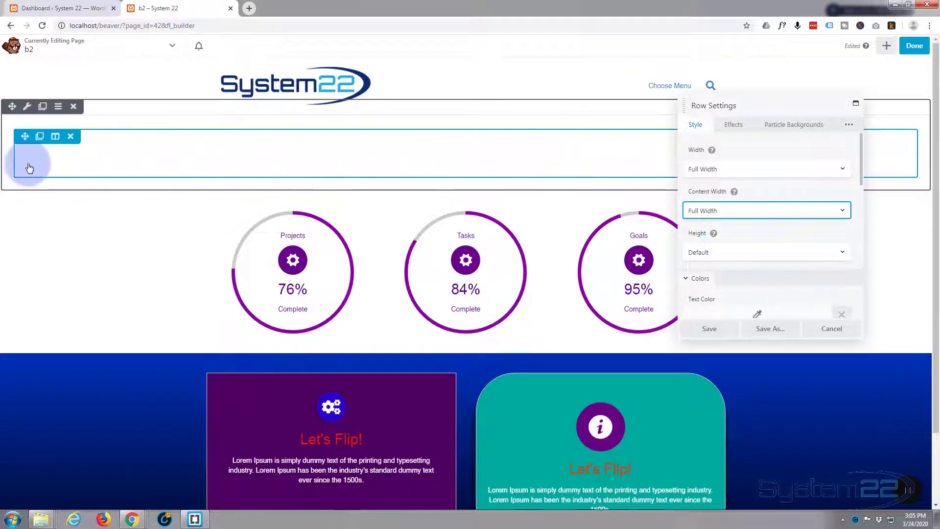
pyautogui.moveTo(627, 166)
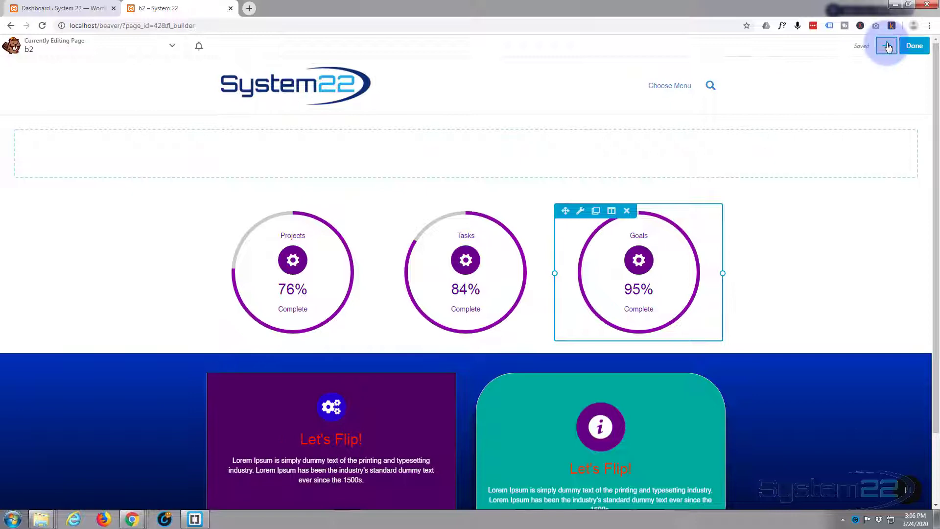
# Drop a Photo Gallery from the UABB Modules group into the new full-width row
pyautogui.click(887, 45)
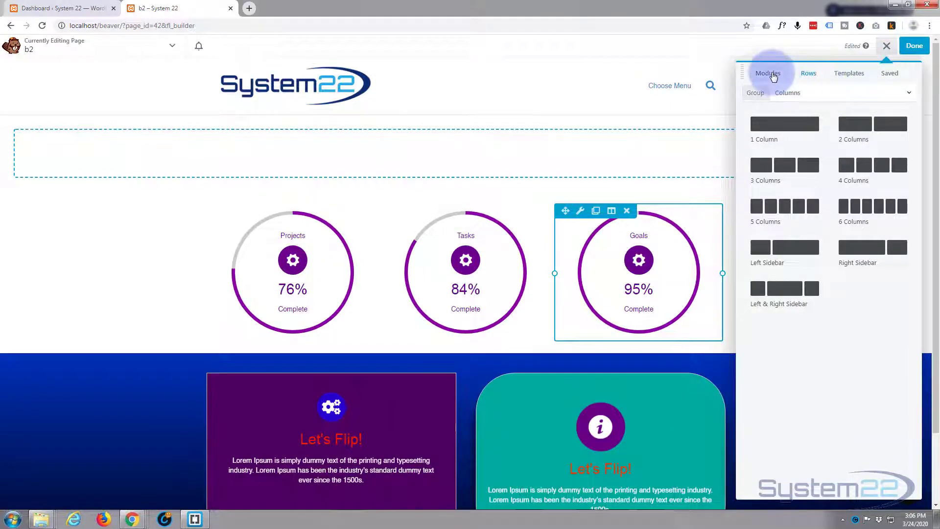
pyautogui.click(768, 72)
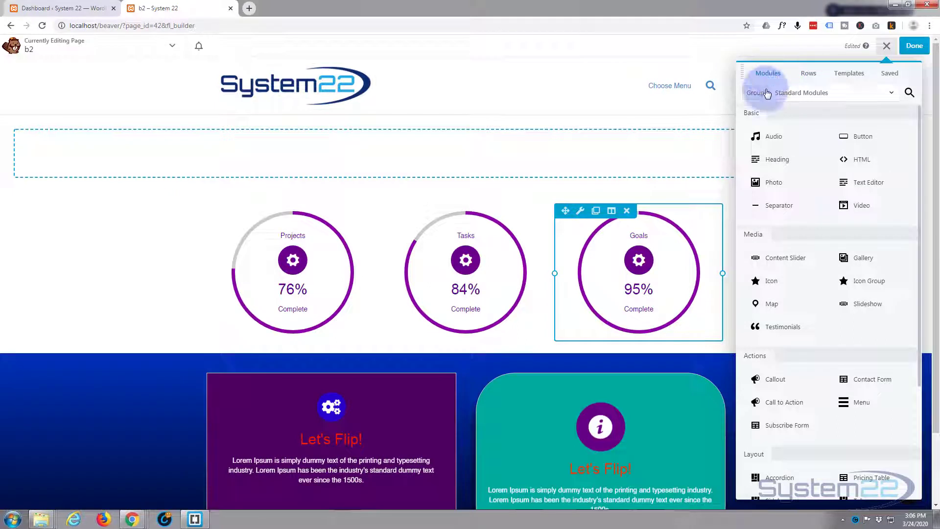
pyautogui.scroll(-3)
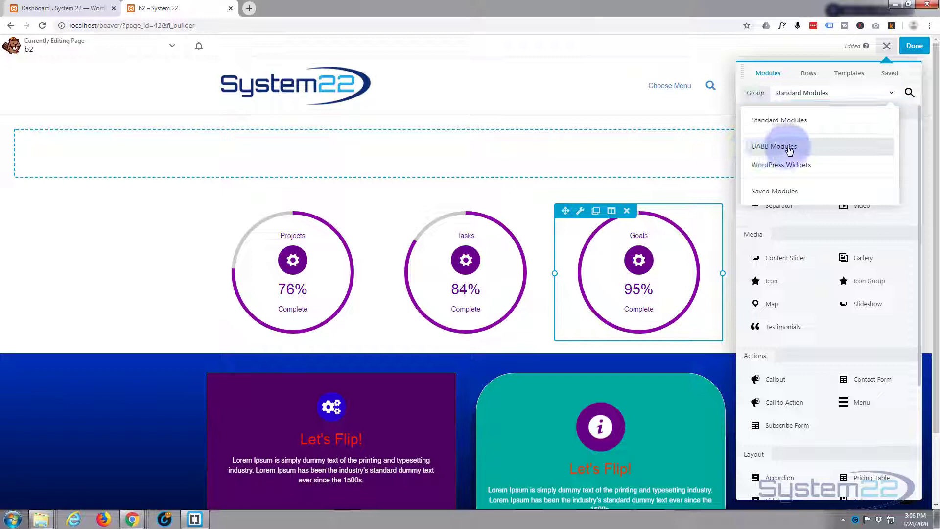
pyautogui.click(774, 146)
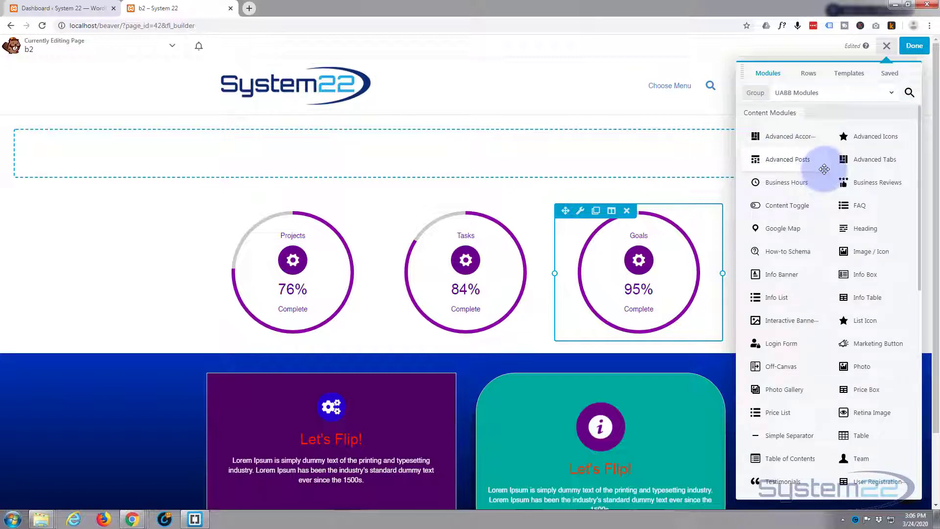
pyautogui.scroll(-3)
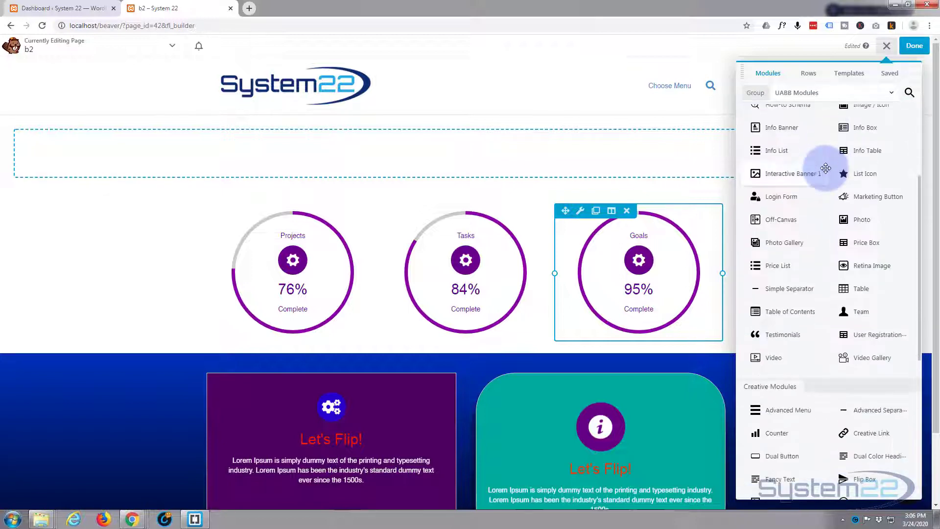
pyautogui.scroll(-3)
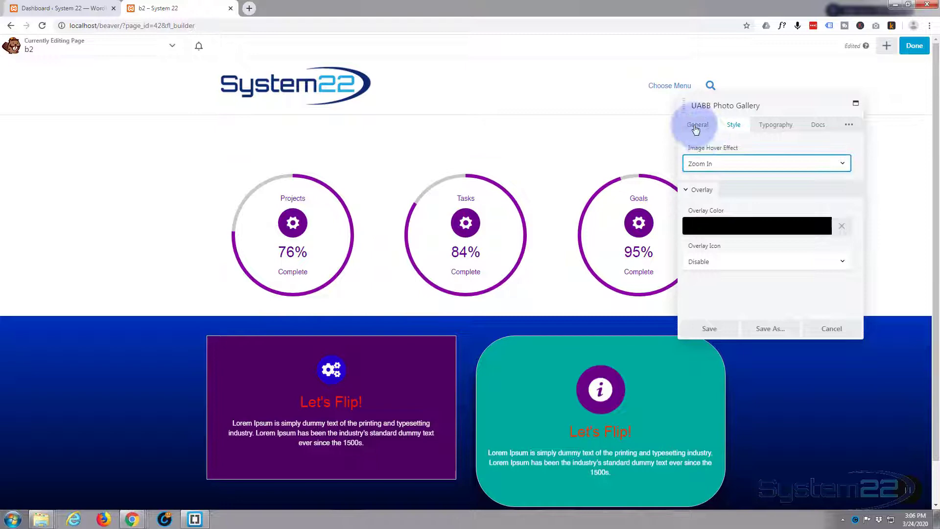
# Set the gallery's Layout to Masonry in its General settings
pyautogui.click(697, 124)
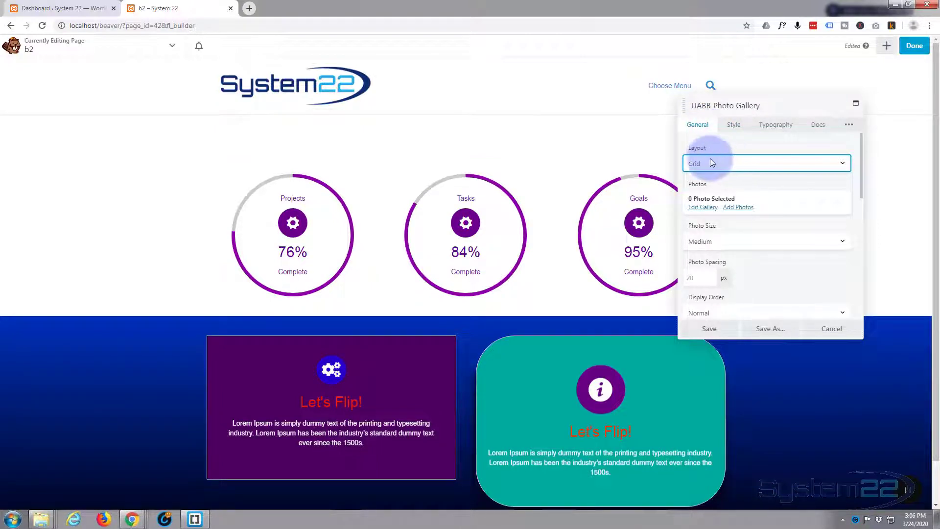
pyautogui.click(766, 163)
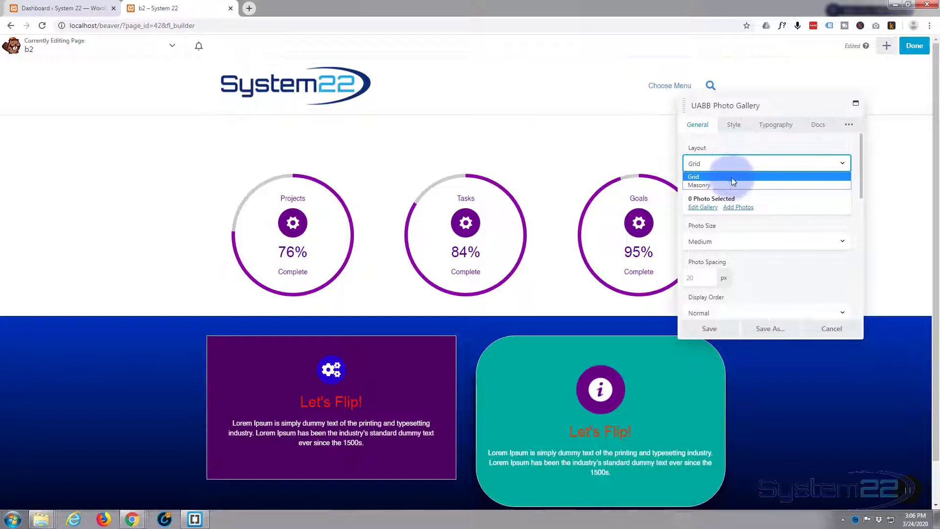
pyautogui.click(698, 185)
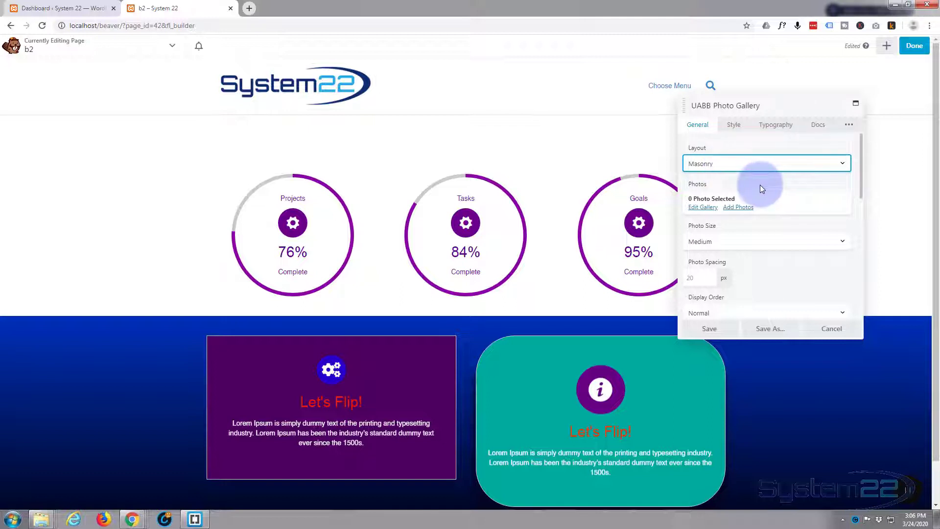
pyautogui.moveTo(760, 195)
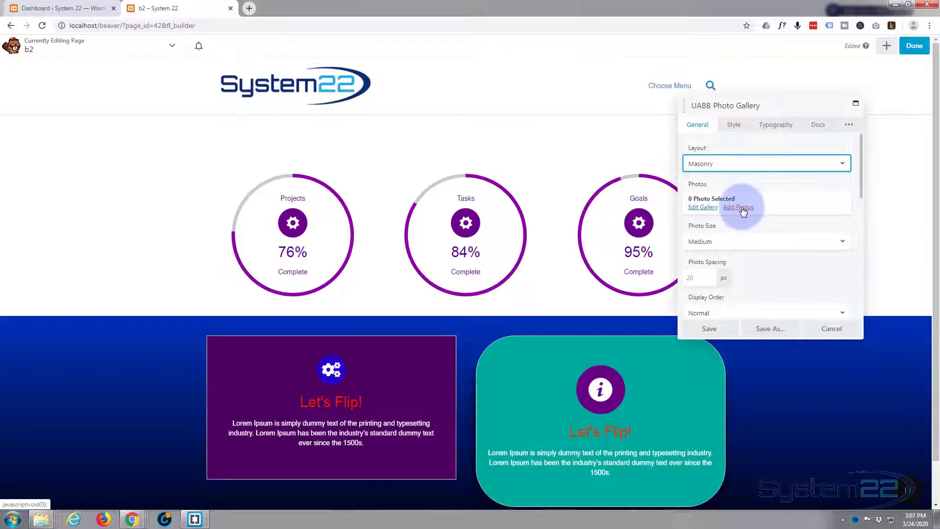
# Select eight media library images, pink wave through abstract paint, and add them to the gallery
pyautogui.click(737, 207)
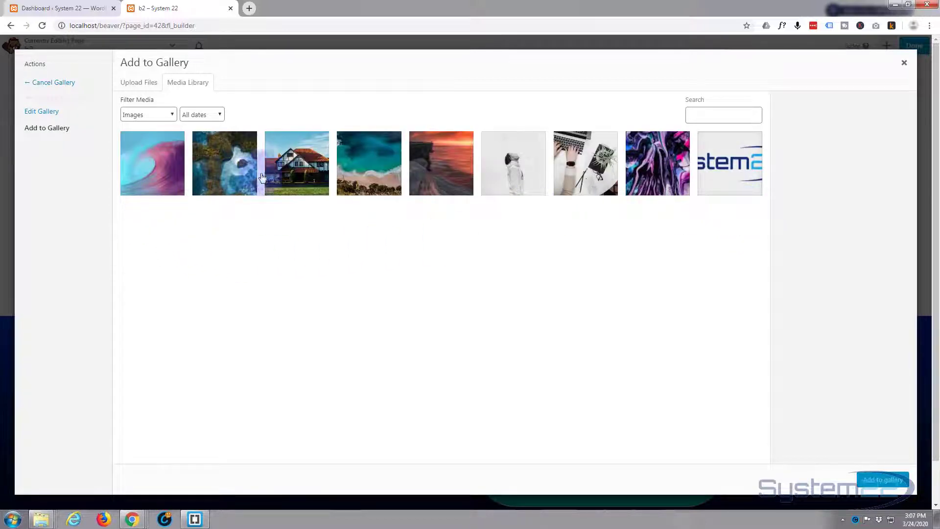
pyautogui.click(153, 163)
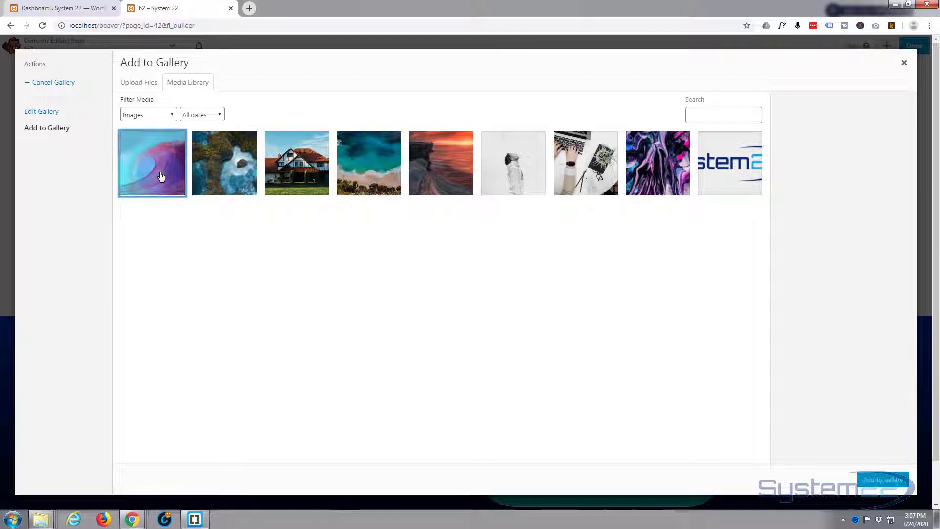
pyautogui.click(153, 163)
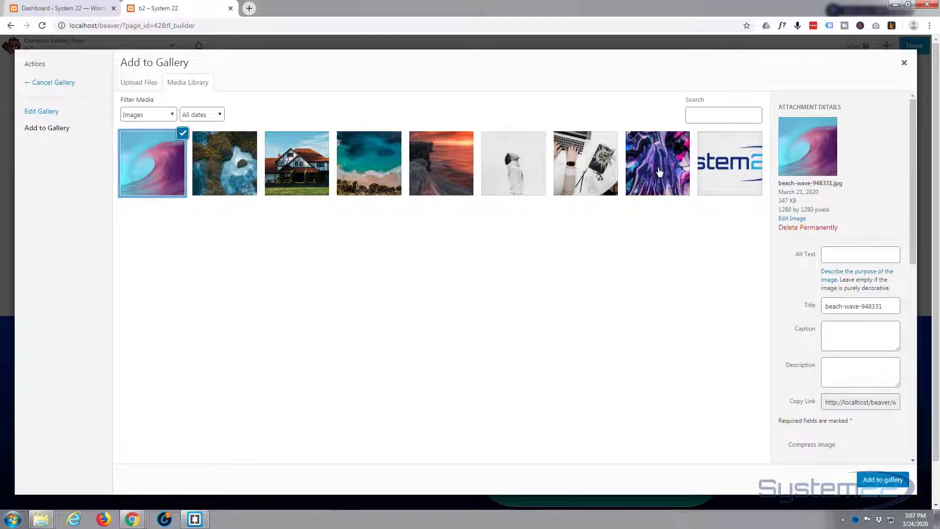
pyautogui.click(657, 163)
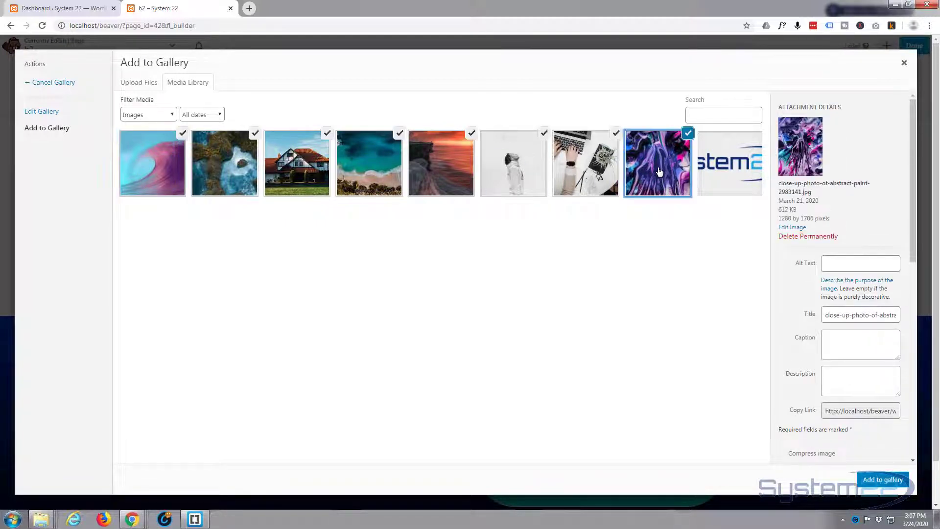
pyautogui.moveTo(585, 168)
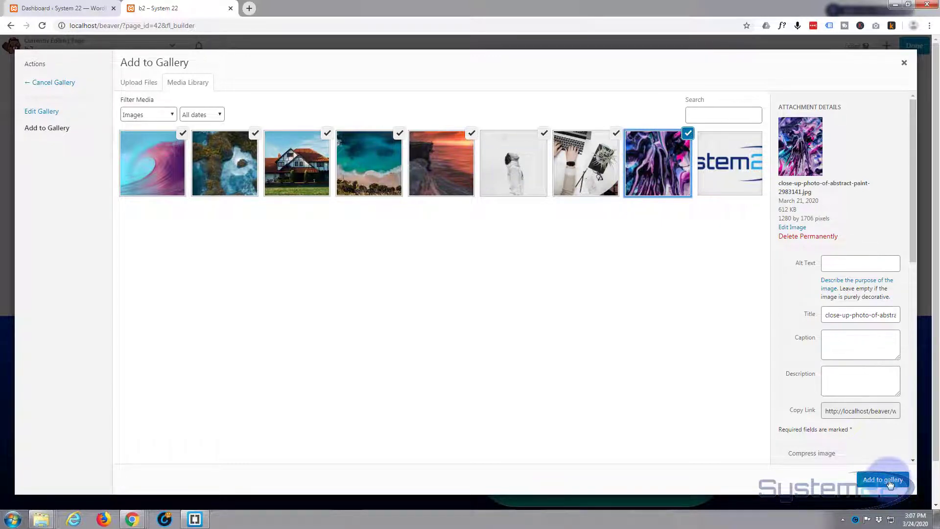
pyautogui.click(882, 478)
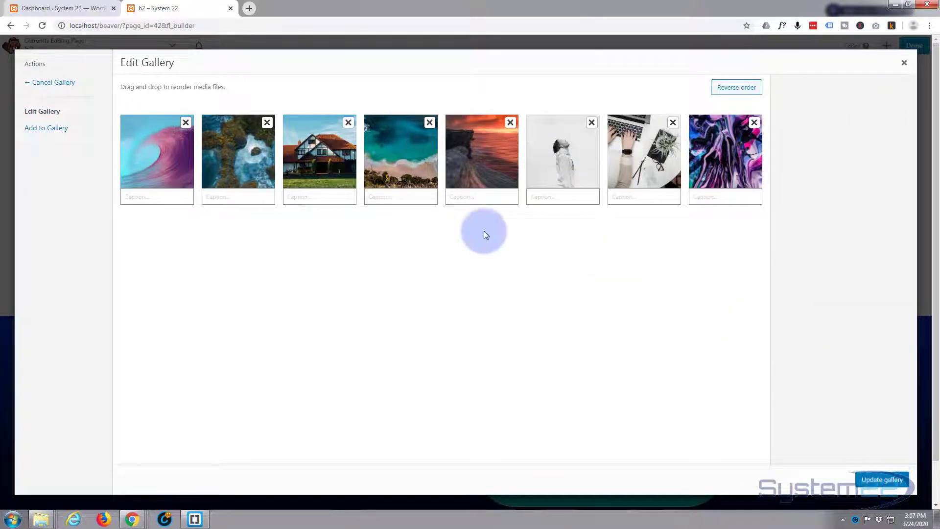
# Move the house photo into second position and update the gallery
pyautogui.click(156, 197)
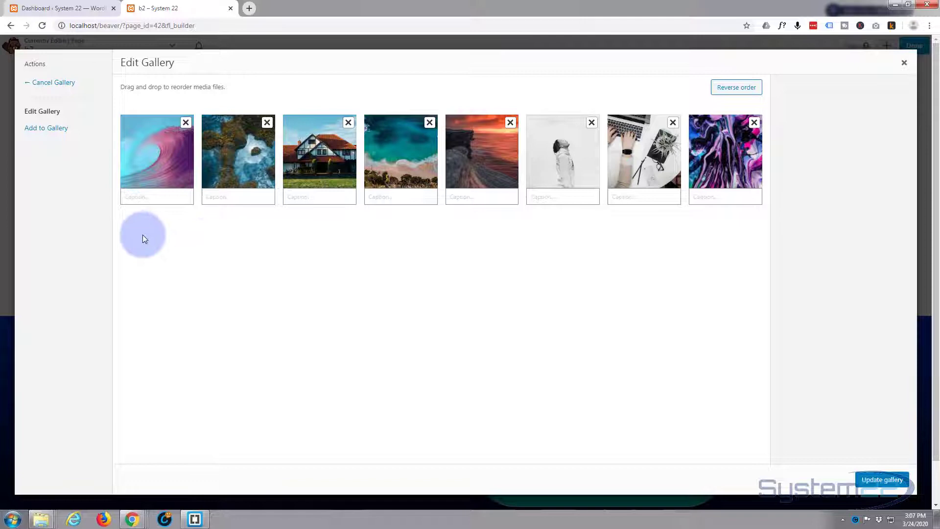
pyautogui.moveTo(243, 176)
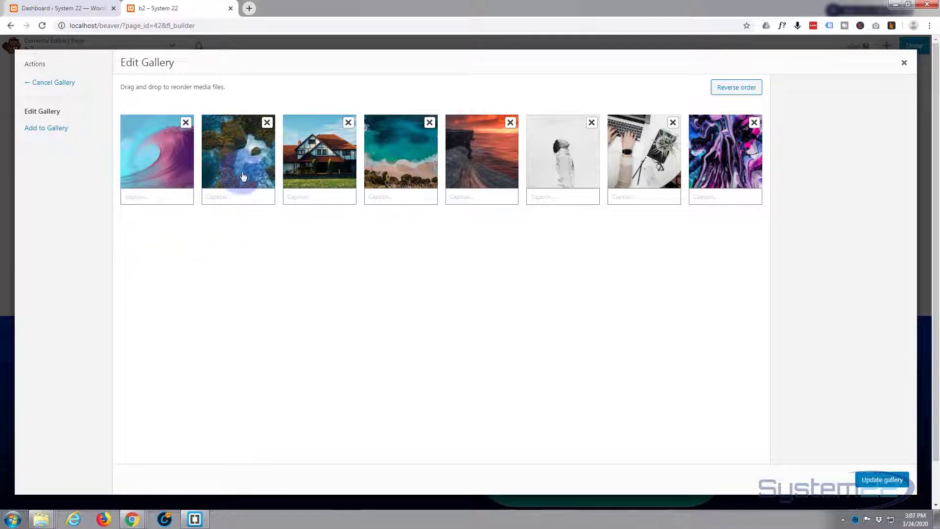
pyautogui.click(267, 122)
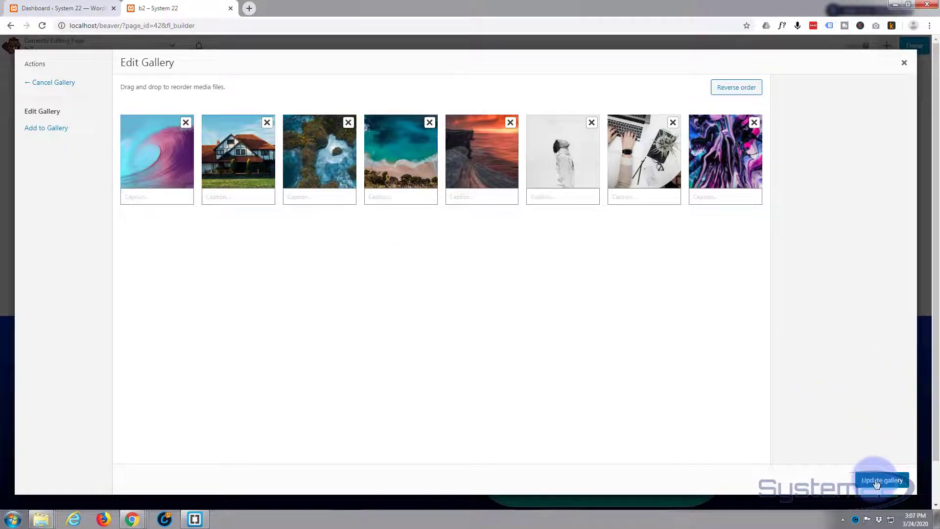
pyautogui.click(882, 479)
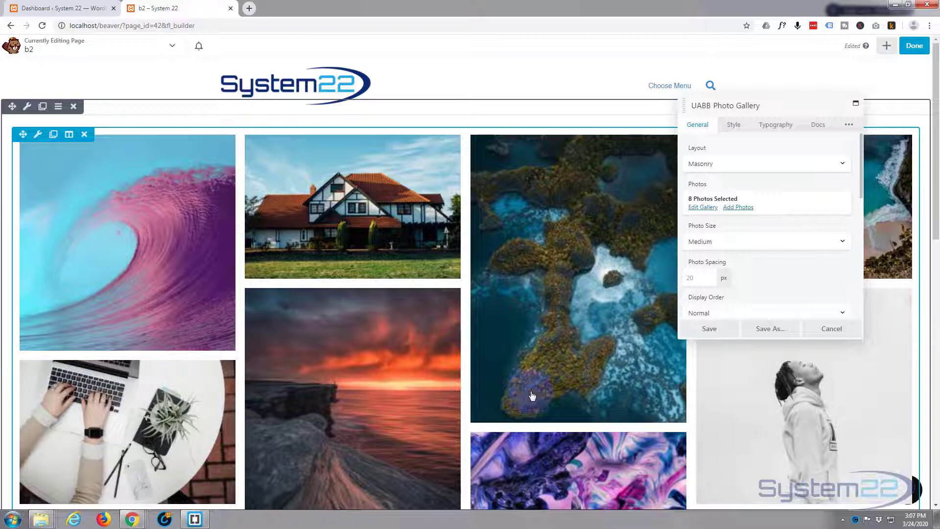
# Change the gallery's Photo Size from Medium to Full
pyautogui.scroll(-3)
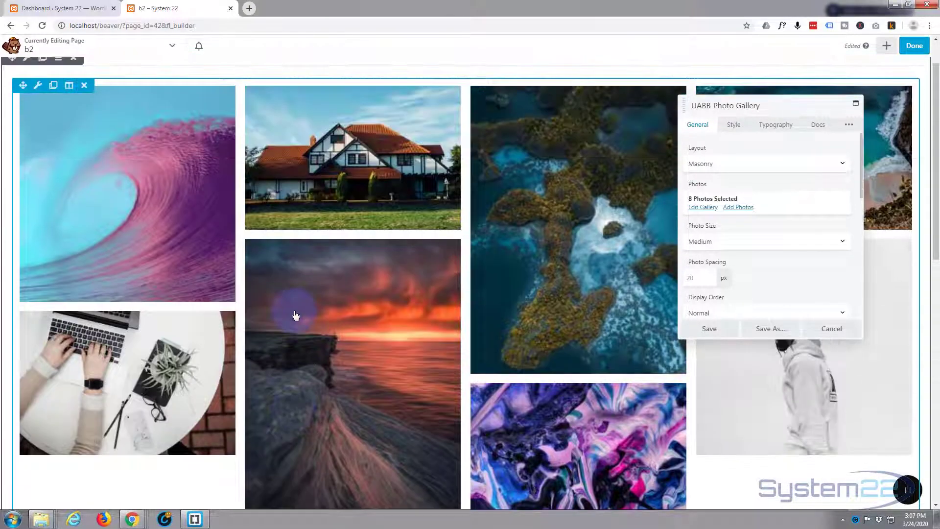
pyautogui.scroll(-3)
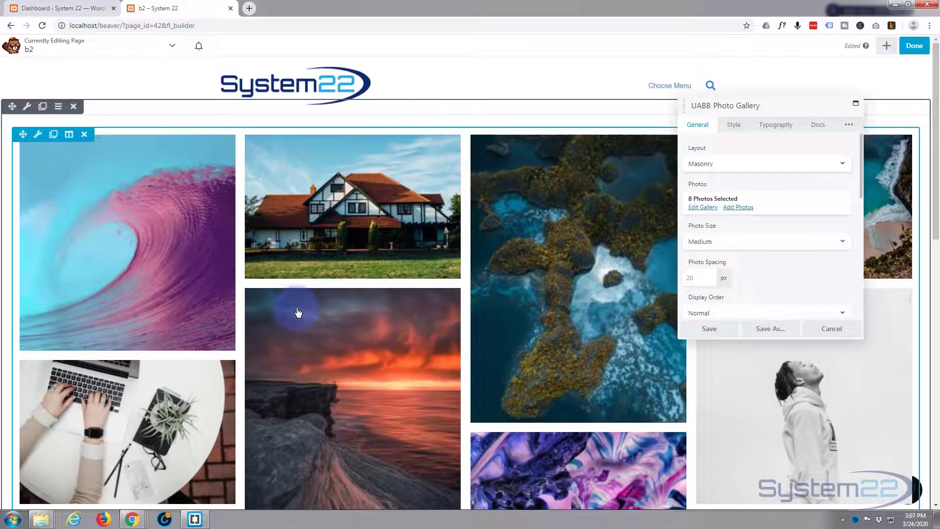
pyautogui.moveTo(173, 234)
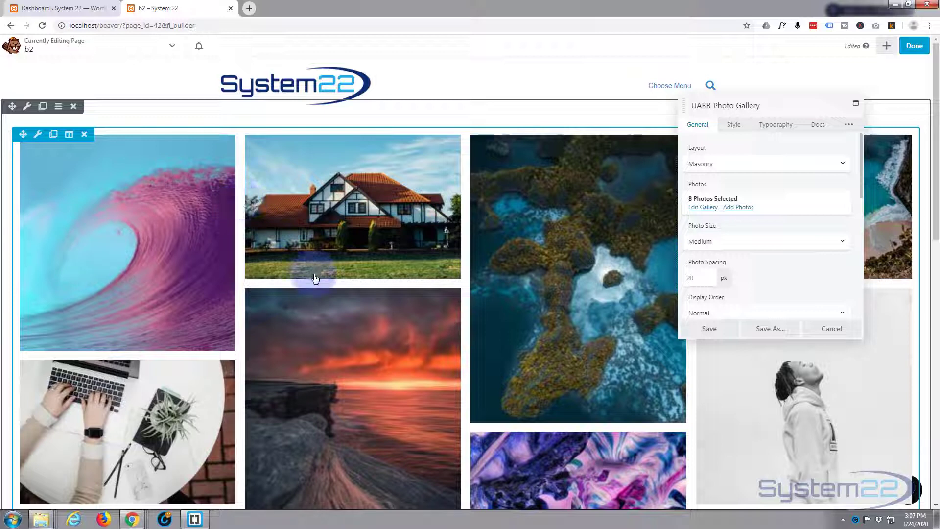
pyautogui.moveTo(166, 132)
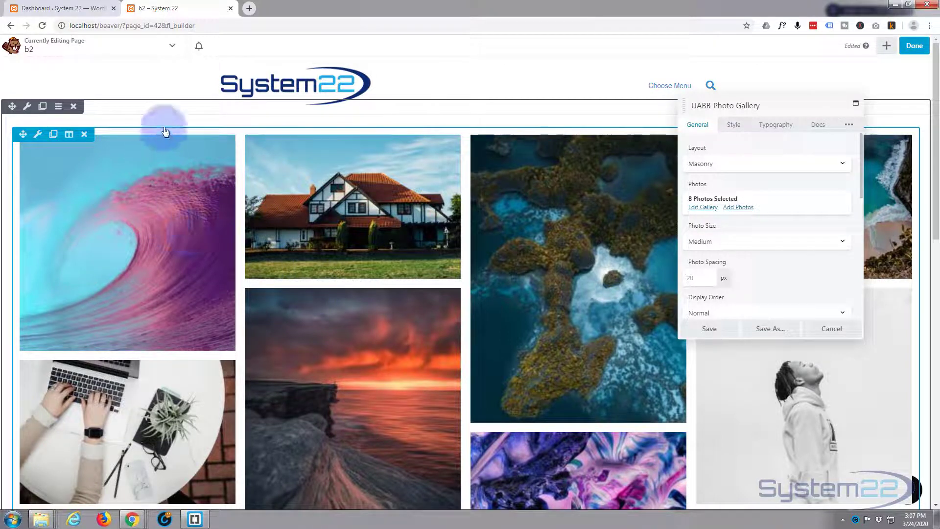
pyautogui.moveTo(589, 135)
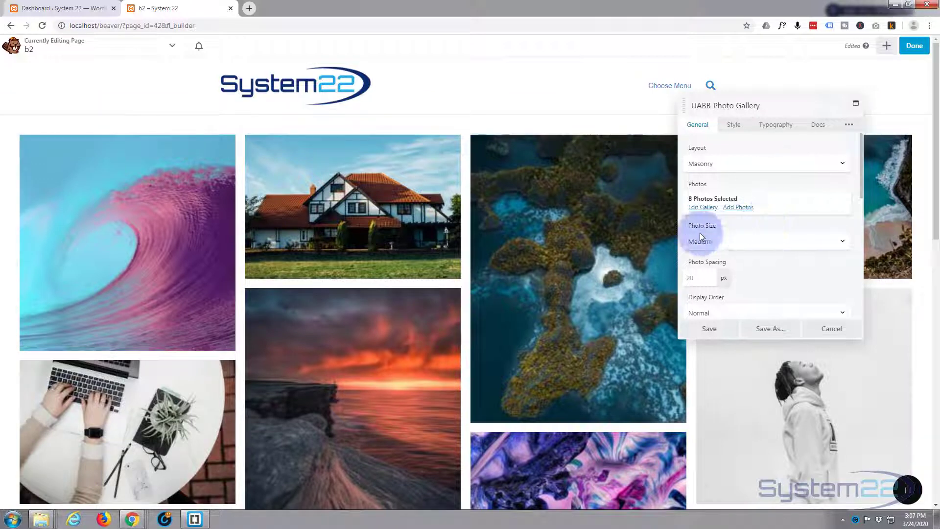
pyautogui.click(766, 241)
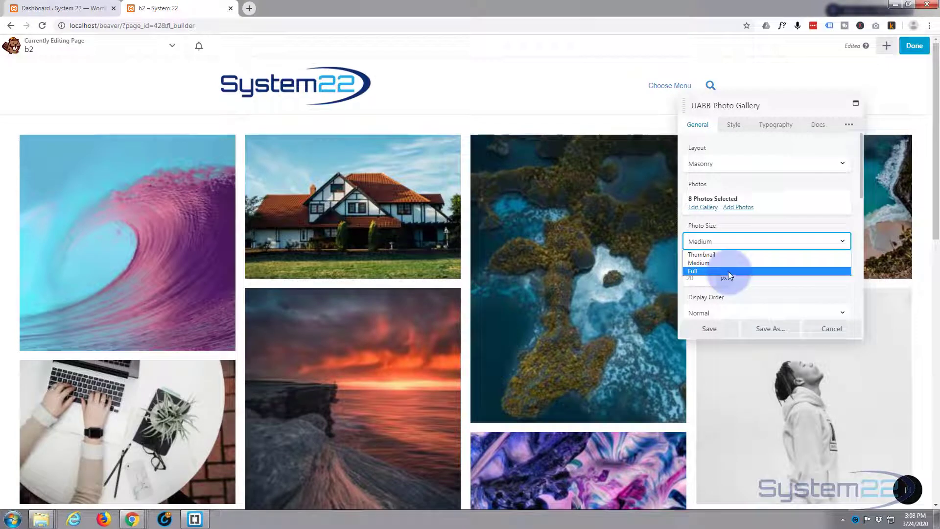
pyautogui.click(692, 270)
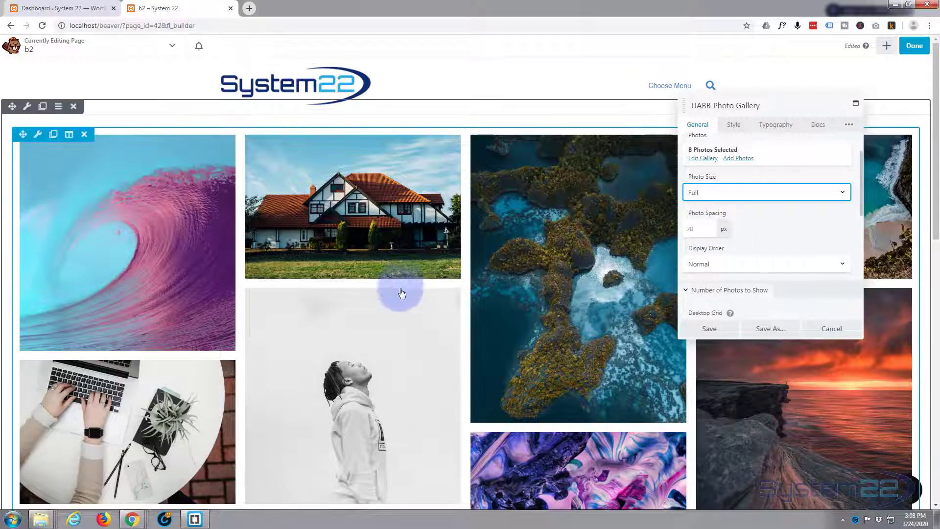
# Set Photo Spacing to 0 px and try a Random display order
pyautogui.click(695, 229)
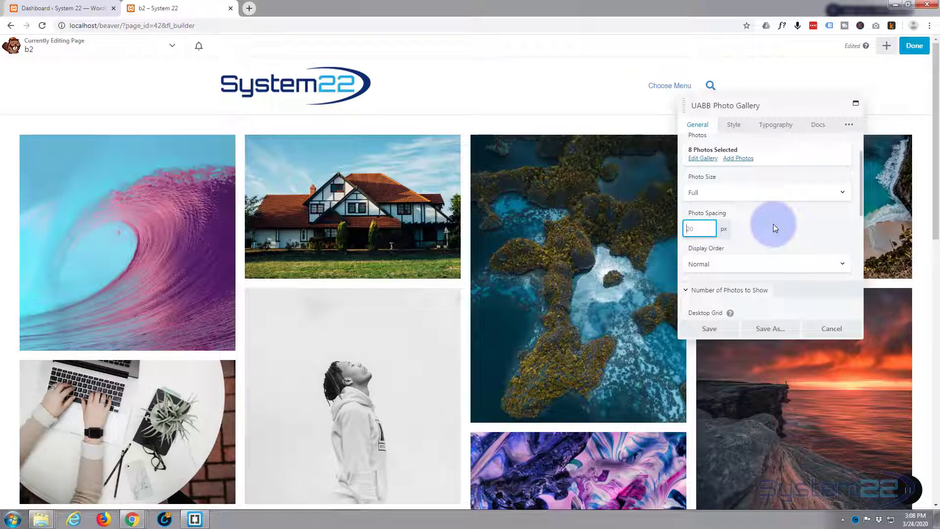
pyautogui.write('0')
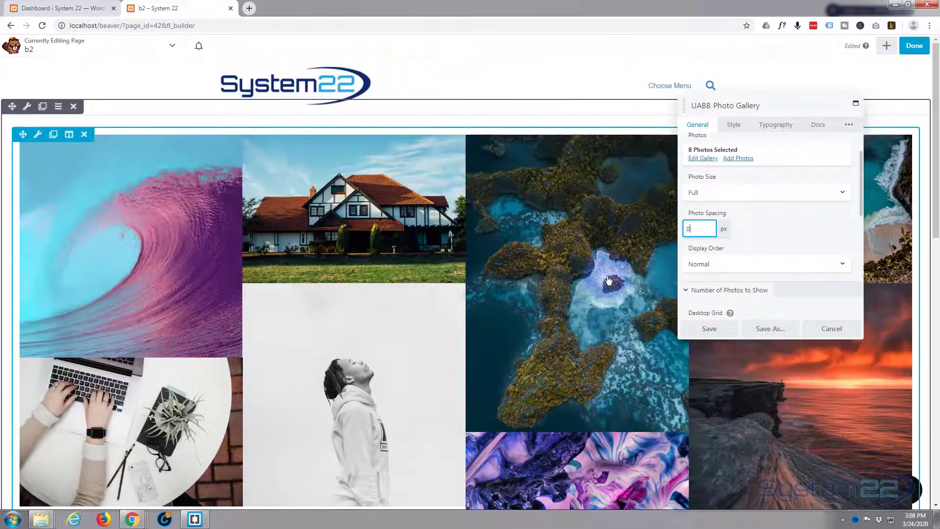
pyautogui.click(766, 264)
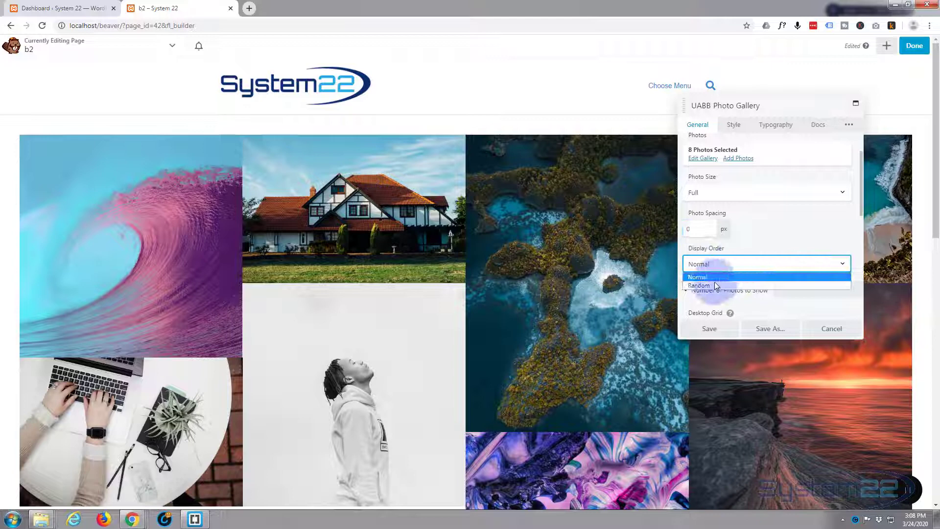
pyautogui.click(699, 285)
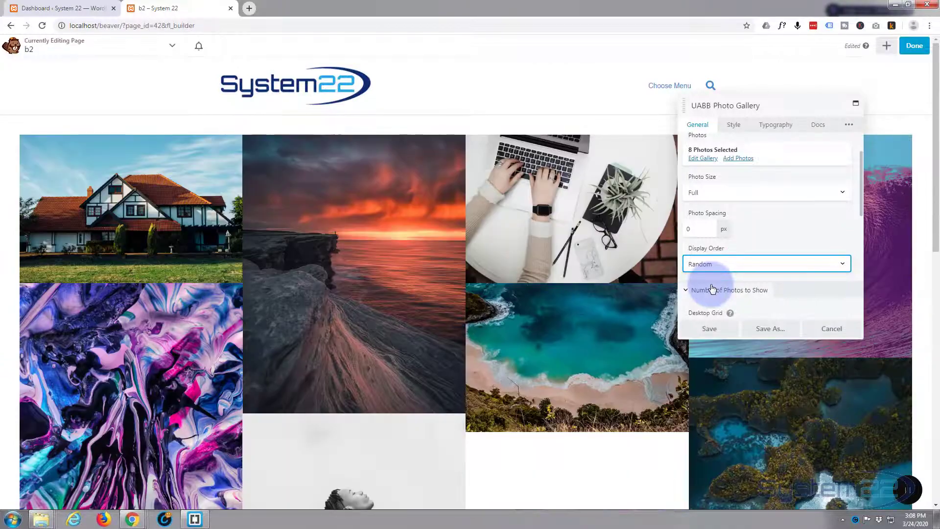
# Return the gallery's Display Order to Normal
pyautogui.scroll(-3)
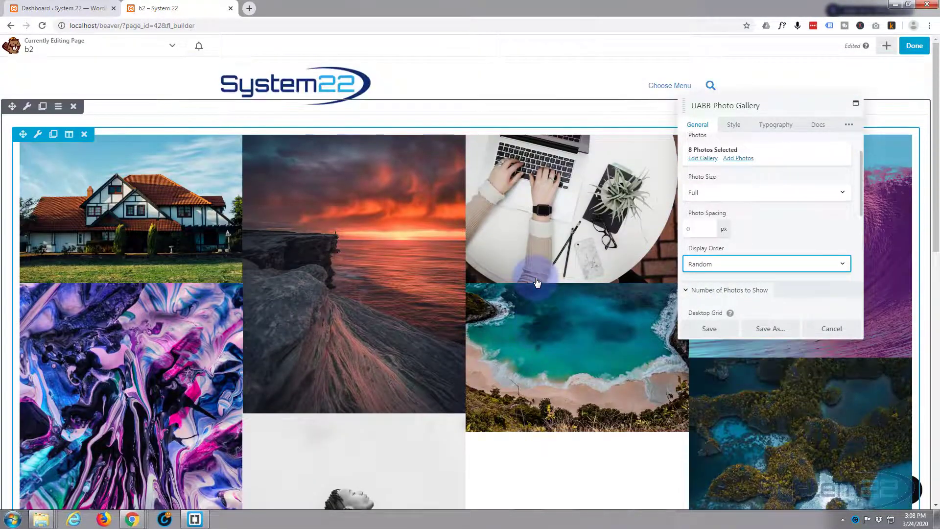
pyautogui.click(766, 264)
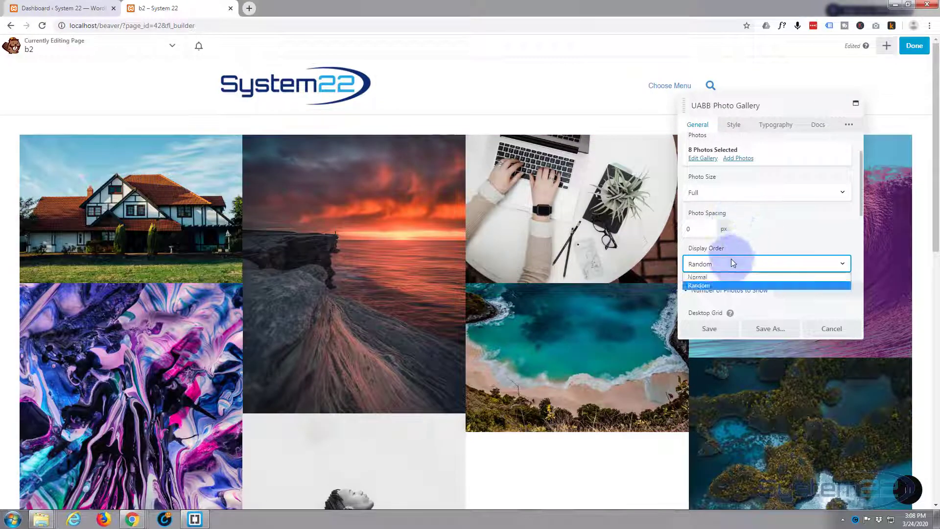
pyautogui.click(697, 276)
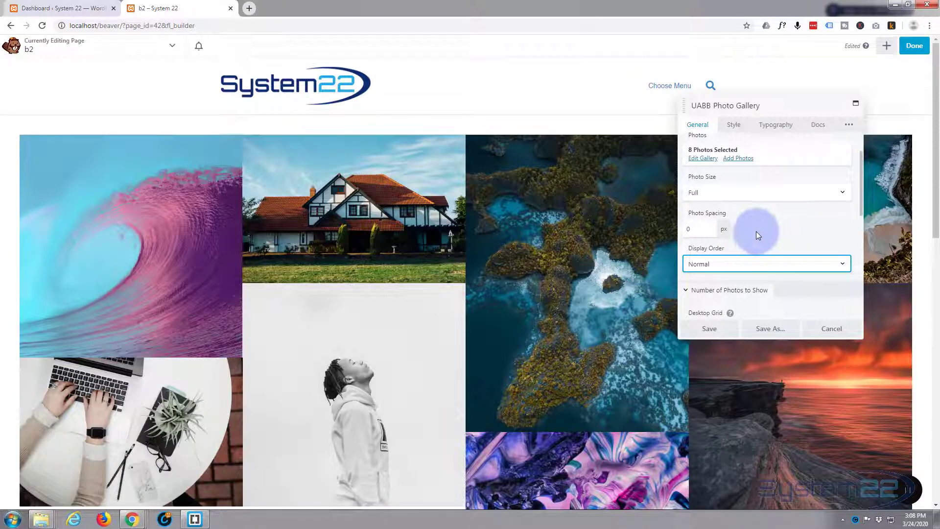
pyautogui.scroll(-3)
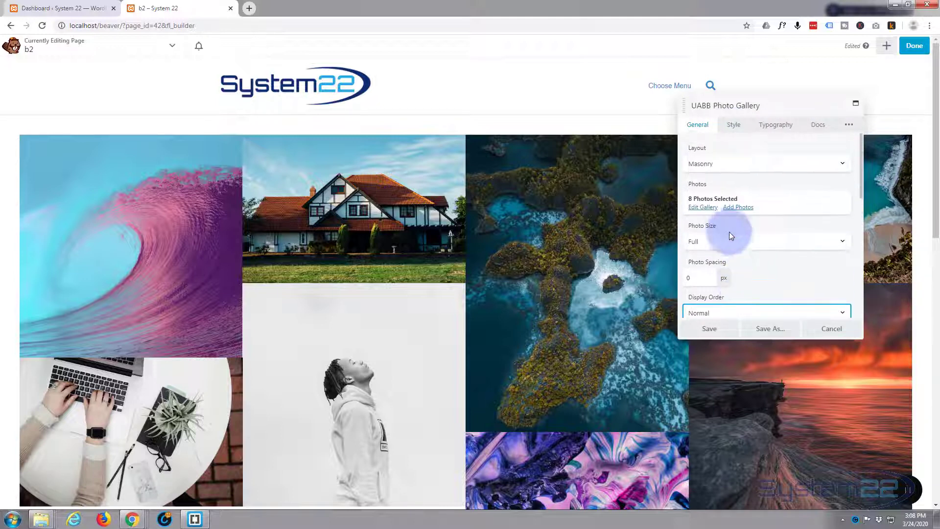
# Reorder the thumbnails so the wave moves back and the portrait sits third, then update the gallery
pyautogui.click(702, 206)
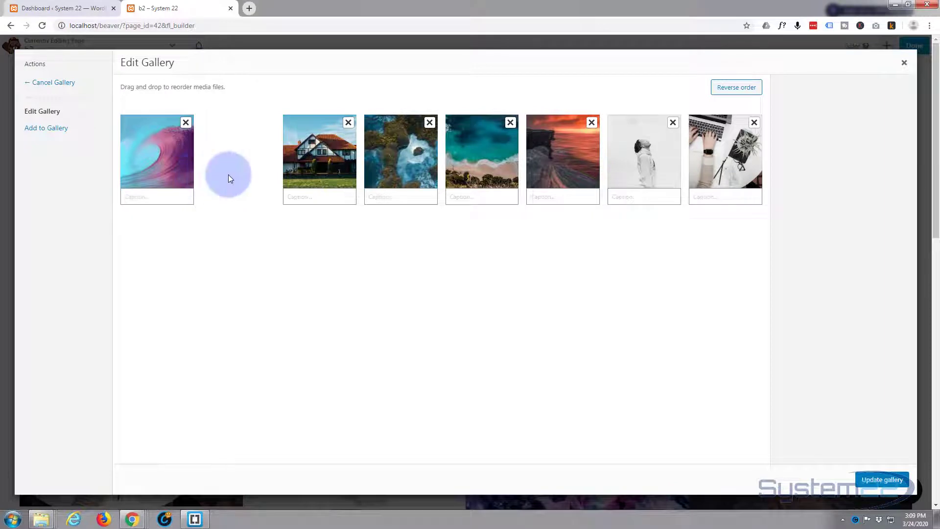
pyautogui.moveTo(157, 151); pyautogui.dragTo(421, 151)
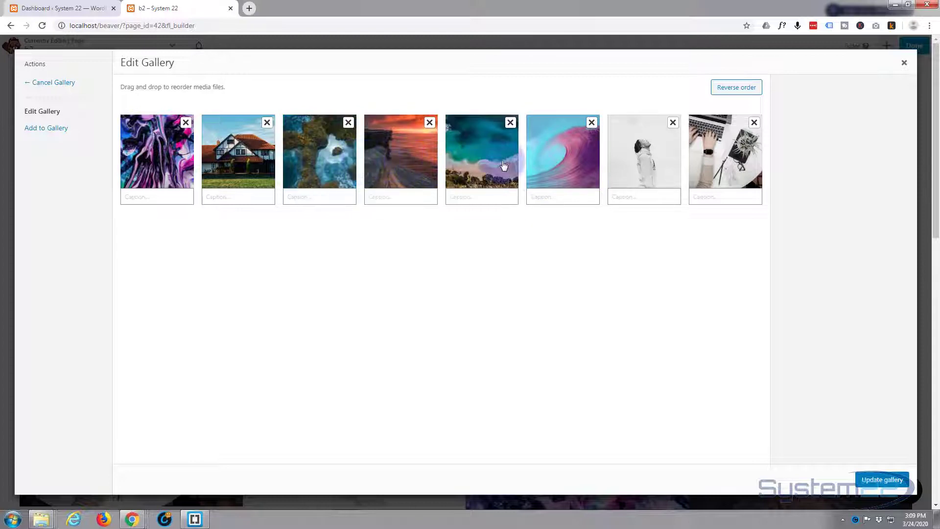
pyautogui.moveTo(481, 152); pyautogui.dragTo(434, 166)
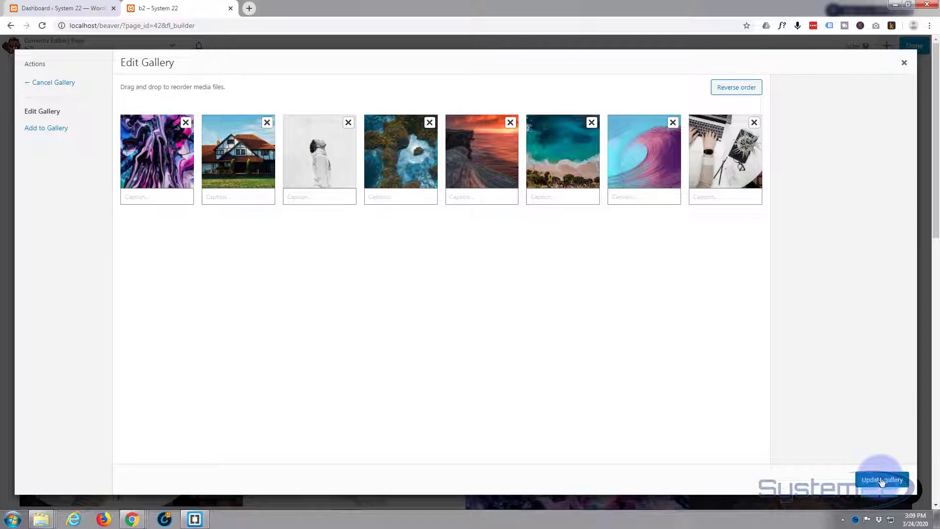
pyautogui.click(882, 480)
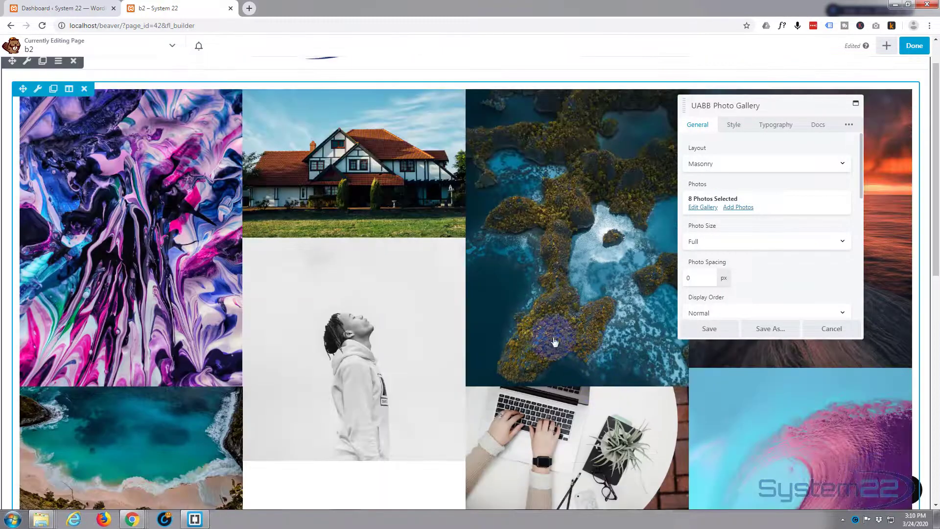
pyautogui.scroll(-3)
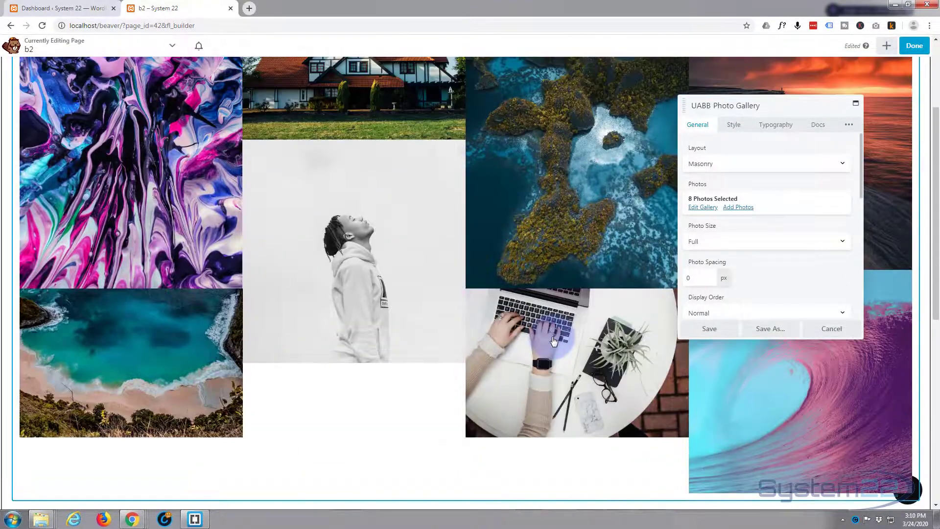
pyautogui.scroll(-3)
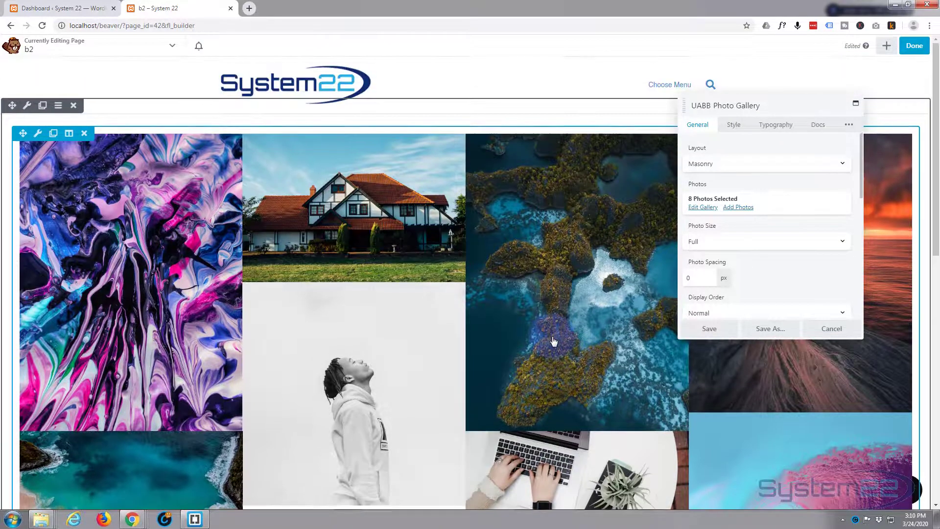
pyautogui.scroll(-3)
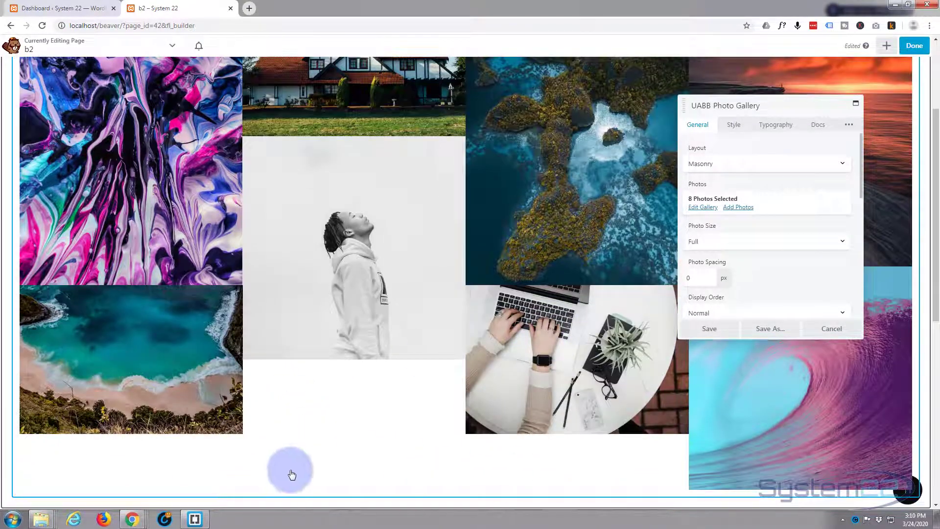
pyautogui.moveTo(399, 387)
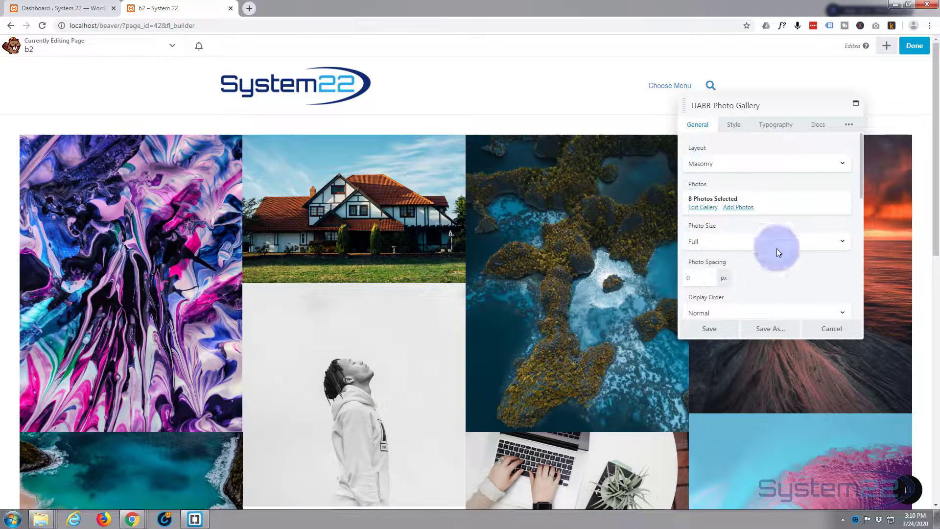
# Review the desktop column count and photo click action, leaving four columns and lightbox unchanged
pyautogui.scroll(-3)
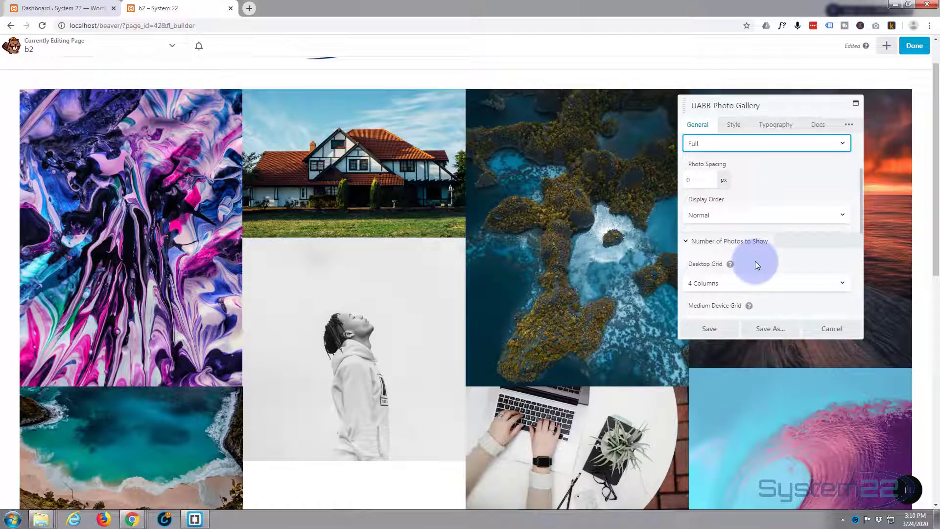
pyautogui.scroll(-3)
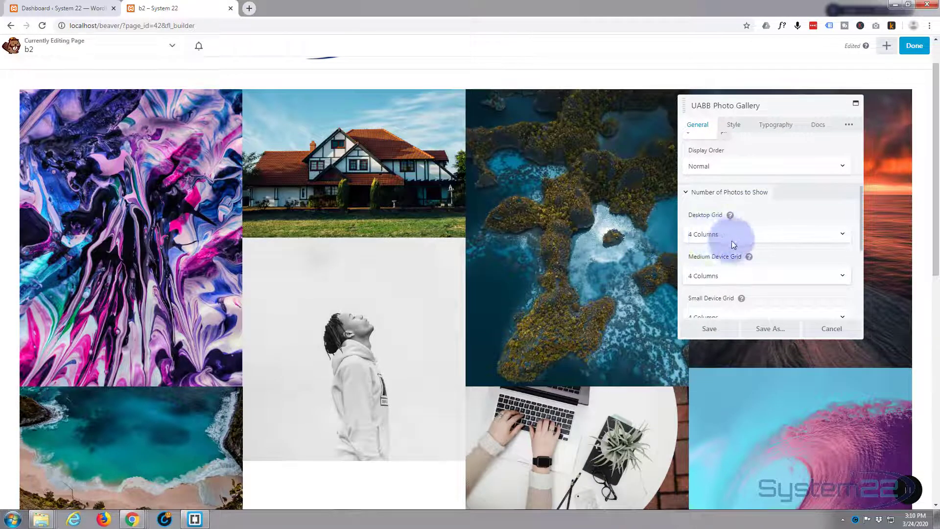
pyautogui.click(766, 234)
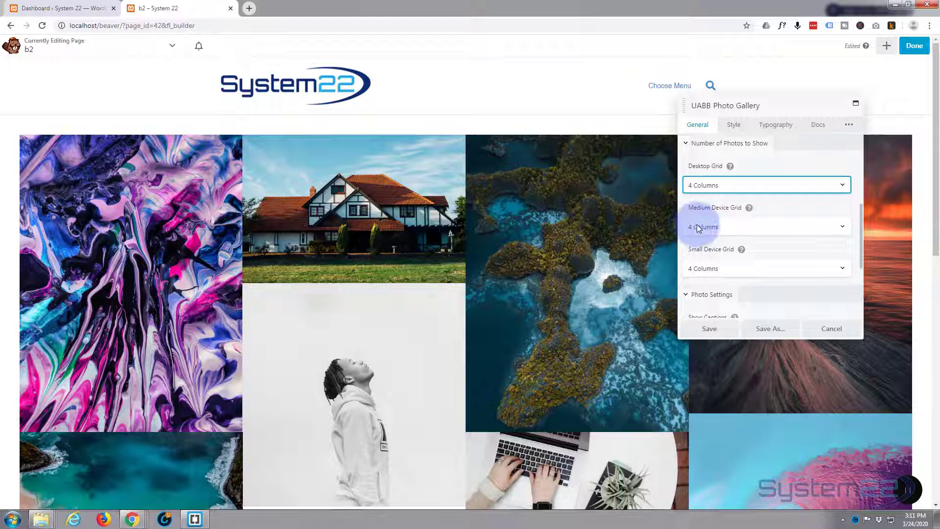
pyautogui.moveTo(702, 250)
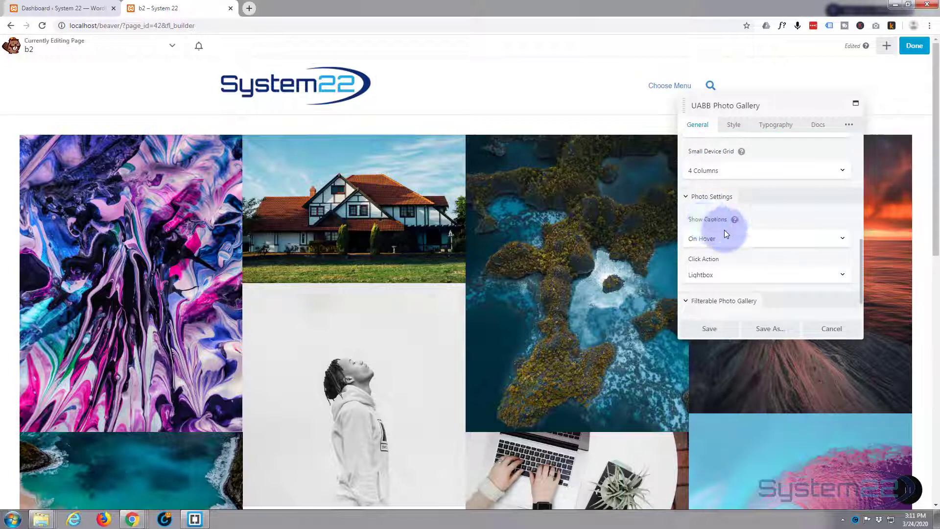
pyautogui.moveTo(736, 242)
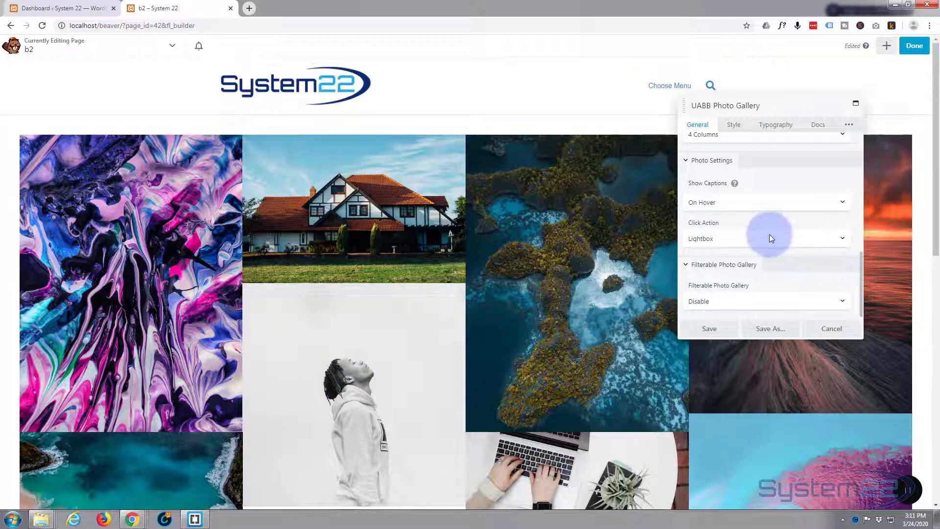
pyautogui.click(766, 238)
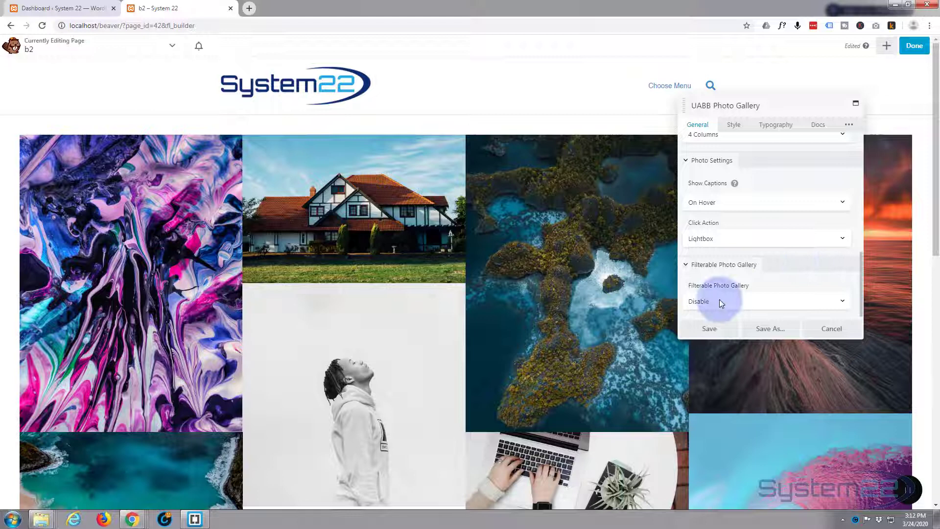
pyautogui.moveTo(492, 283)
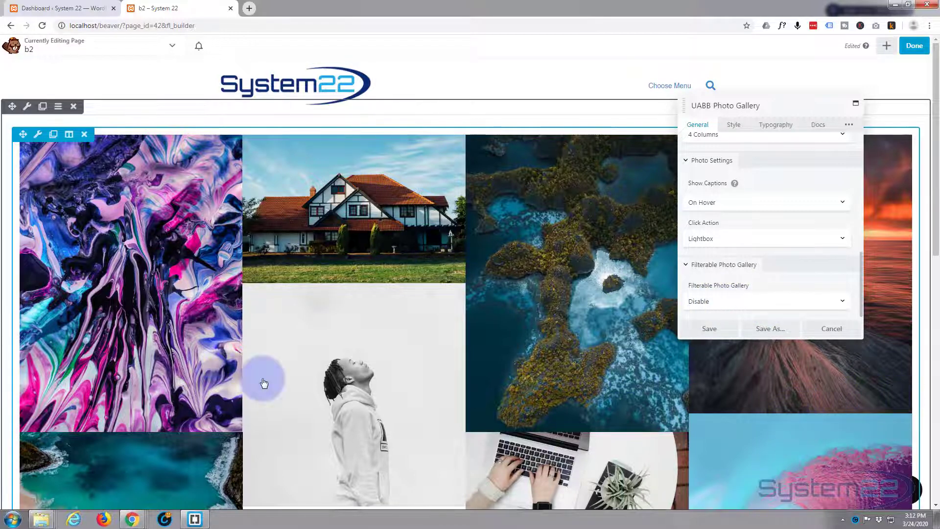
pyautogui.moveTo(544, 118)
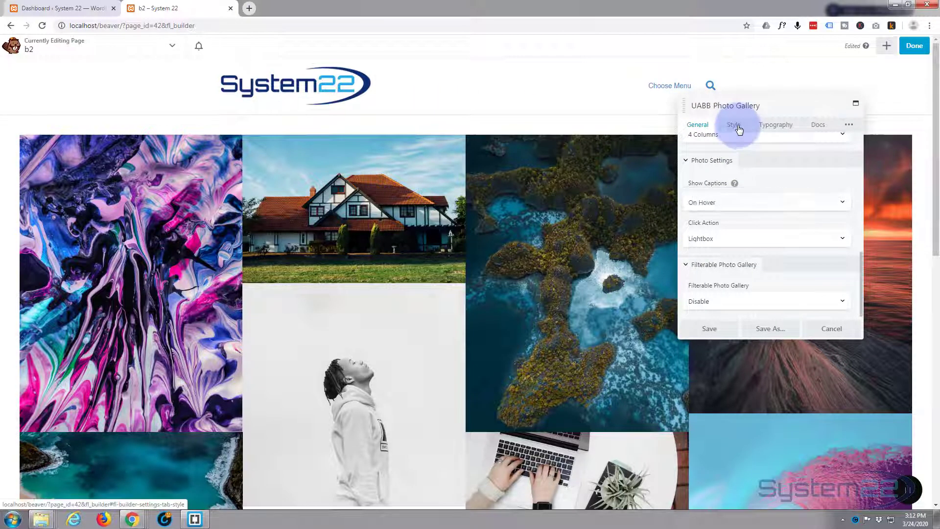
pyautogui.click(733, 124)
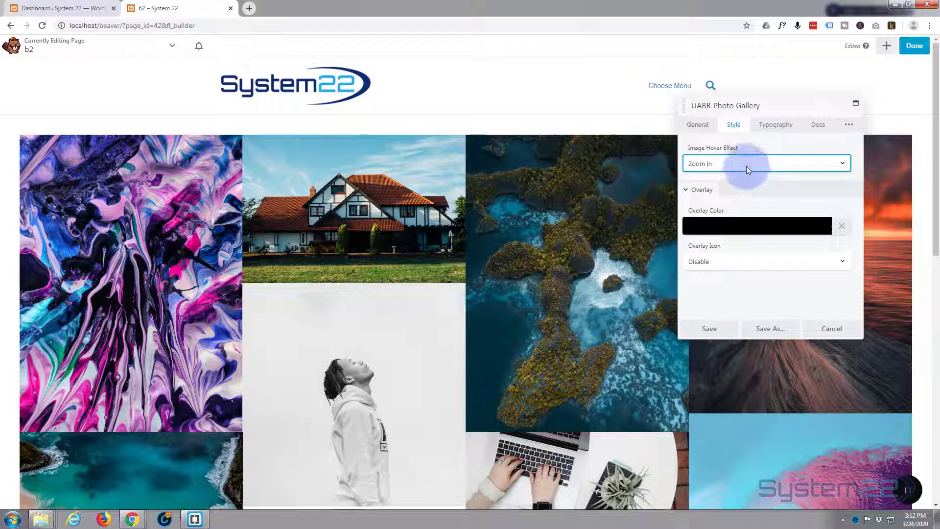
# Keep Zoom In as the hover effect and drag the overlay colour's opacity to fully transparent
pyautogui.click(766, 163)
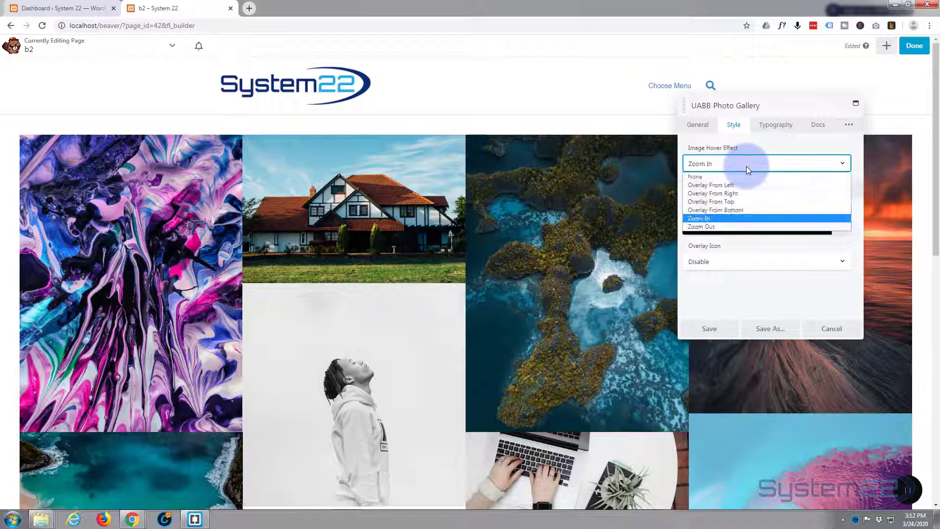
pyautogui.moveTo(756, 185)
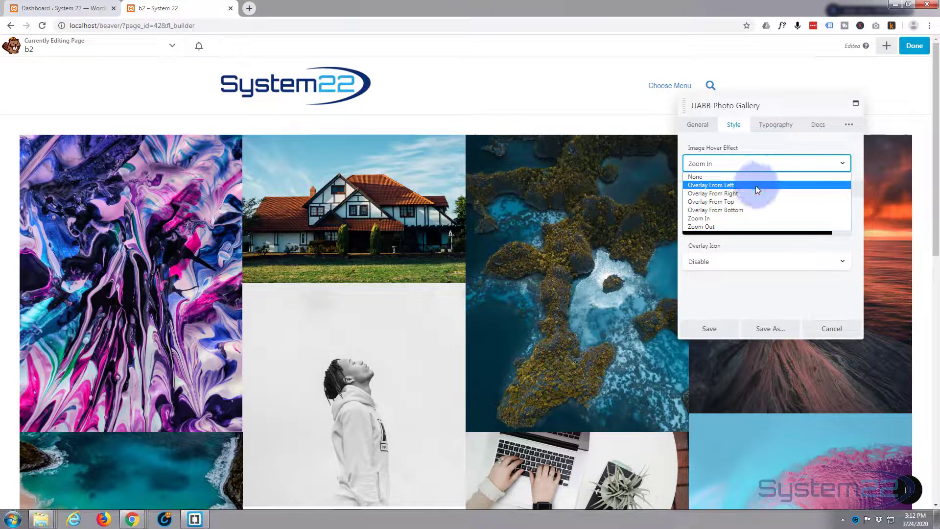
pyautogui.moveTo(754, 210)
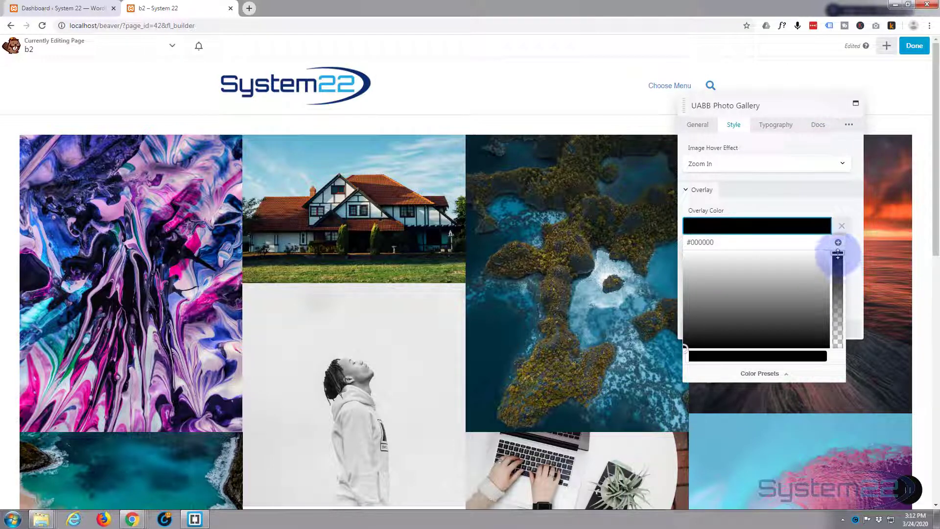
pyautogui.moveTo(839, 255); pyautogui.dragTo(838, 344)
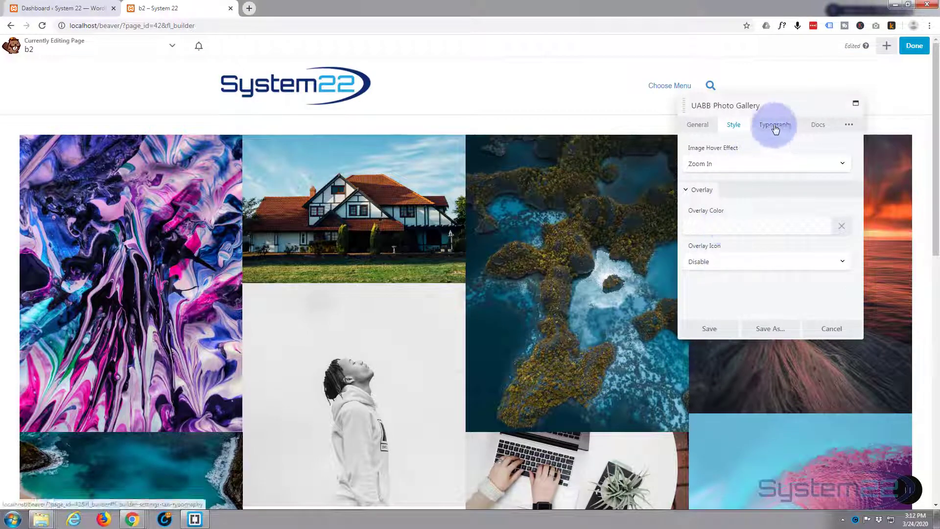
# Skim the gallery's Typography and Docs sections, then land on its Advanced spacing settings
pyautogui.click(774, 125)
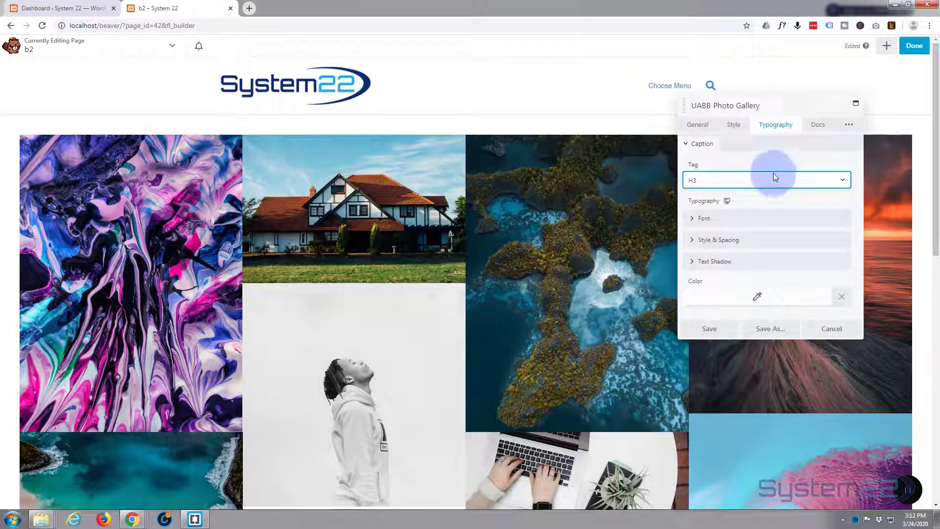
pyautogui.scroll(-3)
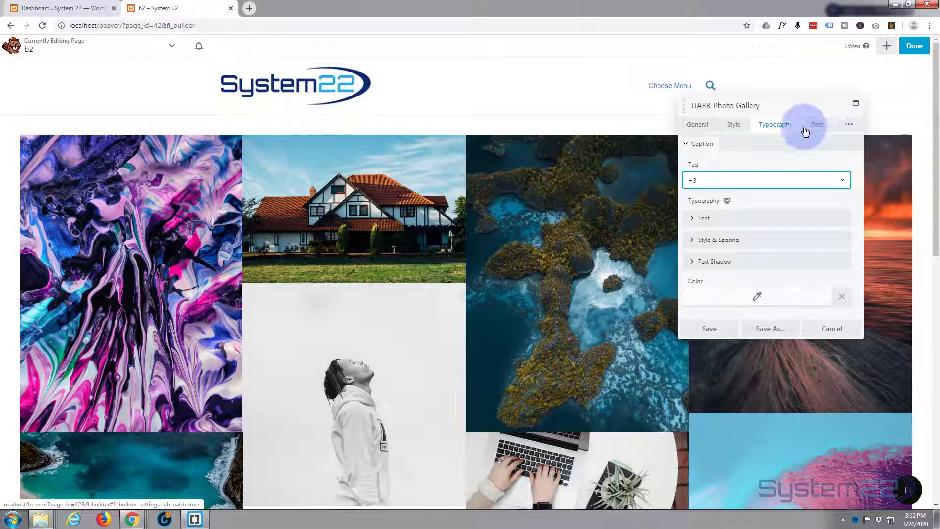
pyautogui.click(818, 125)
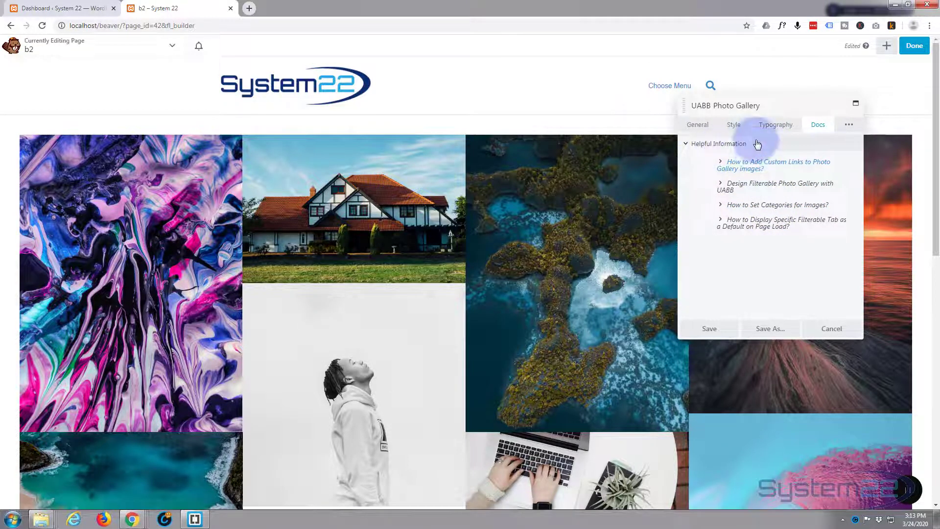
pyautogui.click(849, 124)
pyautogui.write('0')
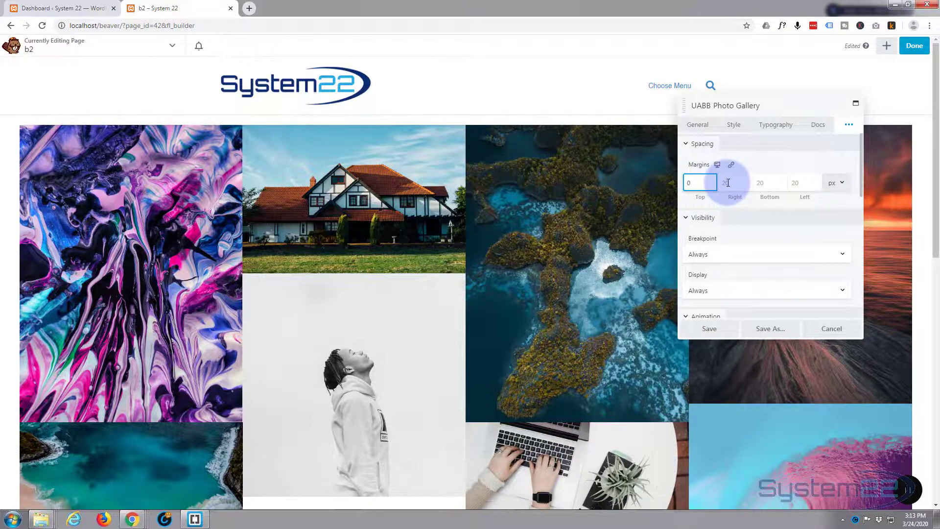
# Set all four gallery margins to 0 px and save the module
pyautogui.click(769, 182)
pyautogui.write('0')
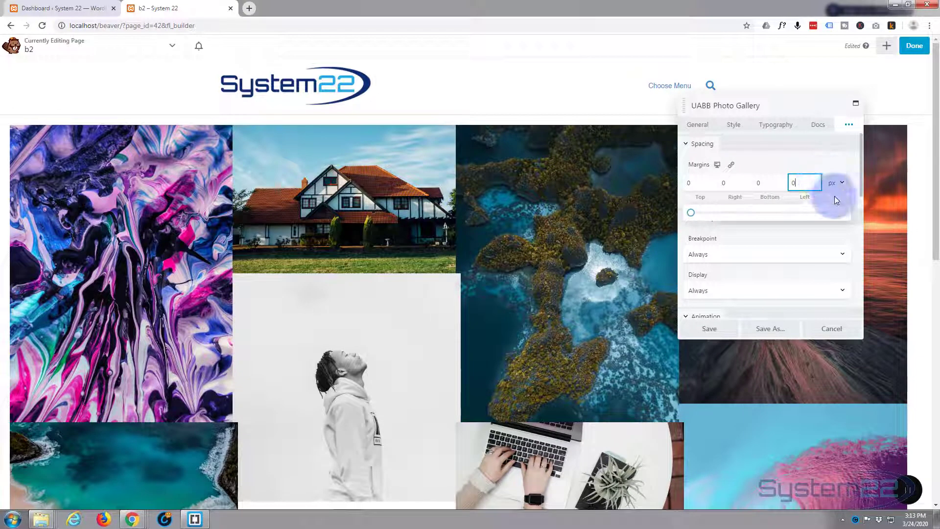
pyautogui.moveTo(763, 290)
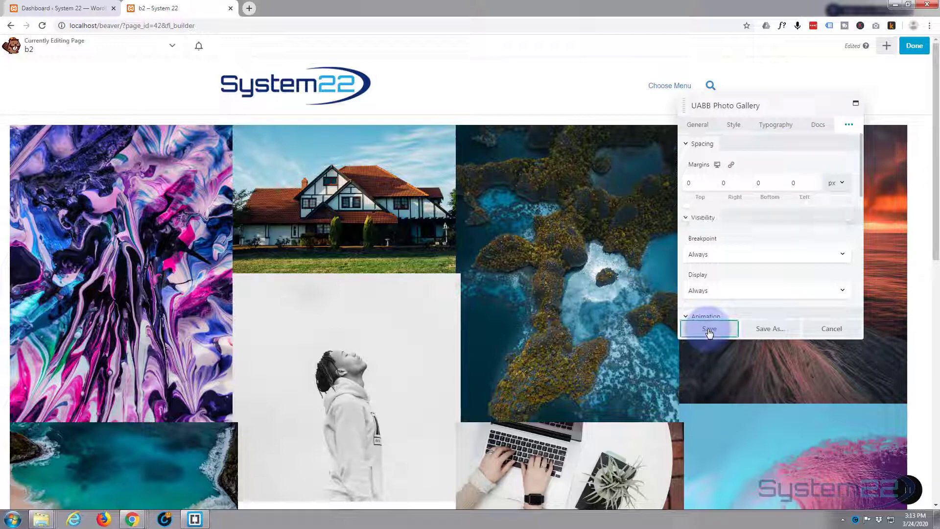
pyautogui.click(708, 329)
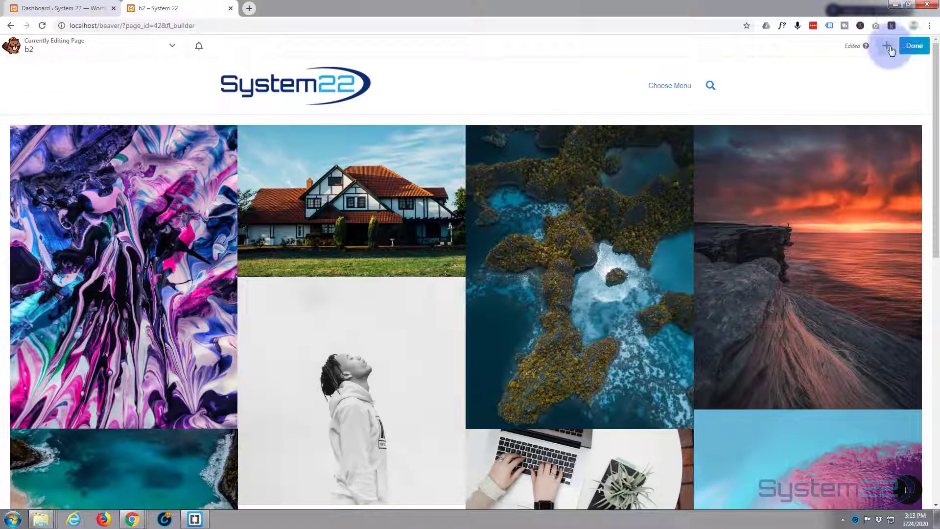
# Finish editing, publish the page and view the live masonry gallery
pyautogui.click(890, 46)
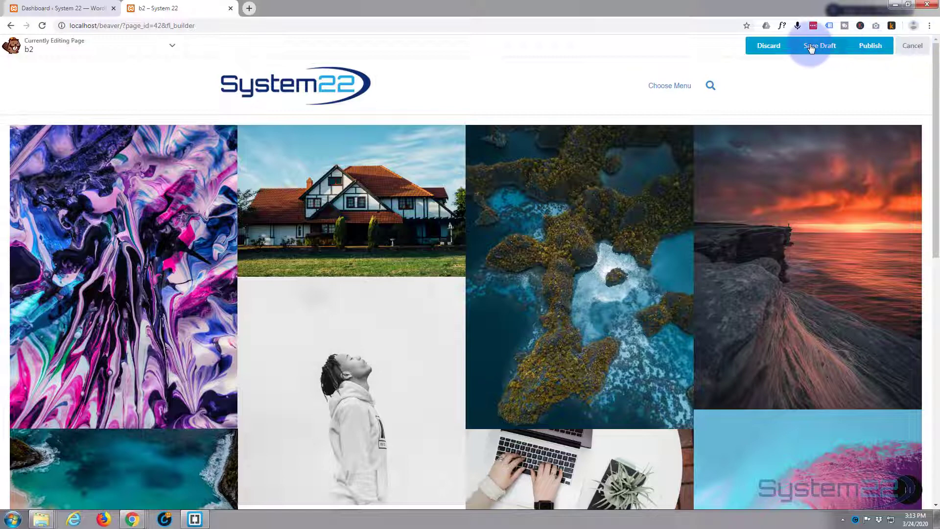
pyautogui.click(820, 46)
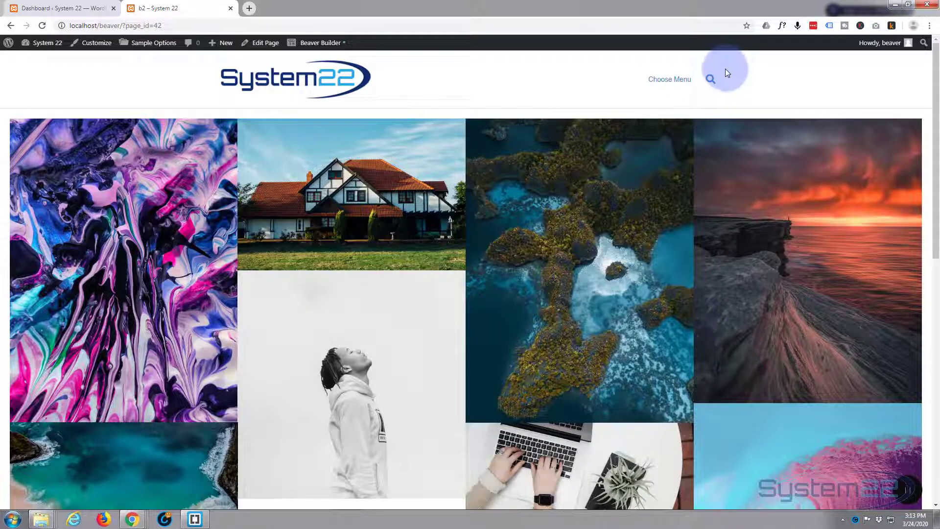
pyautogui.moveTo(85, 131)
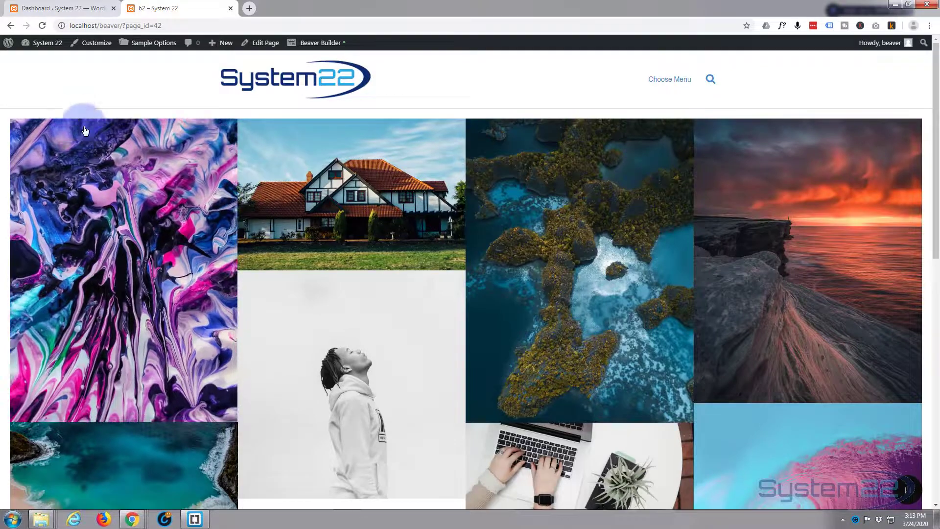
pyautogui.moveTo(381, 180)
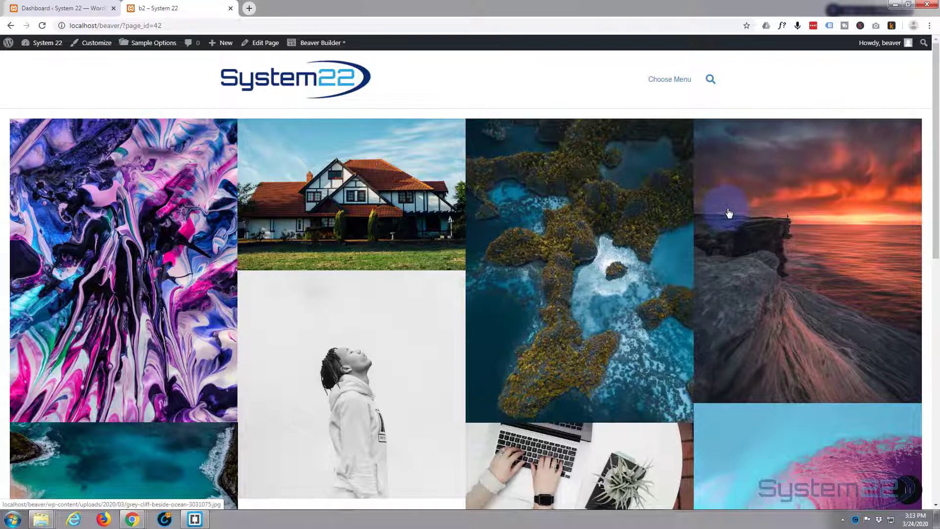
pyautogui.scroll(-3)
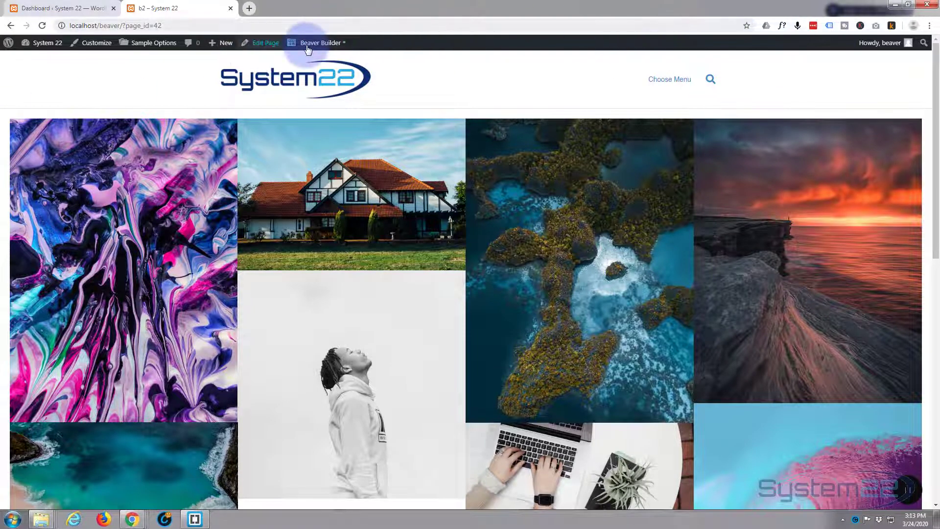
# Reopen the page in the builder and bring up the gallery row's Advanced settings
pyautogui.click(320, 43)
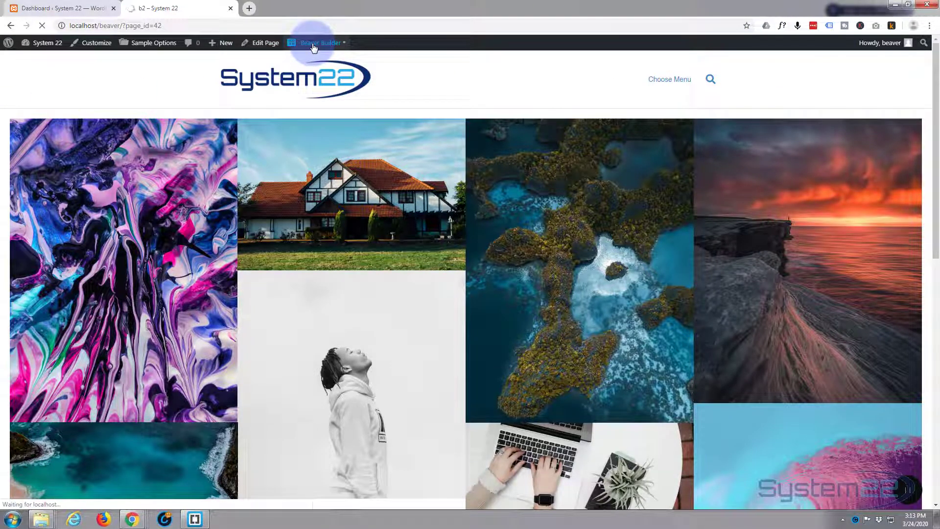
pyautogui.click(316, 42)
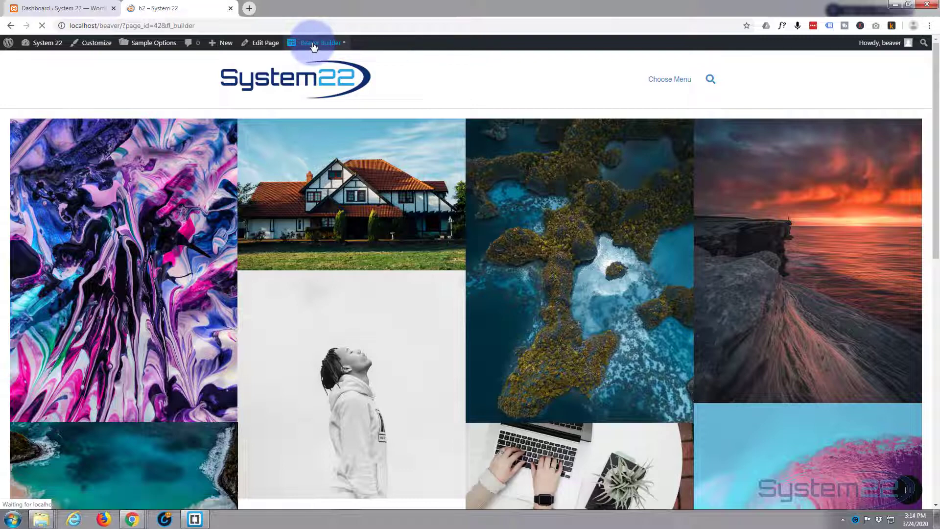
pyautogui.click(317, 43)
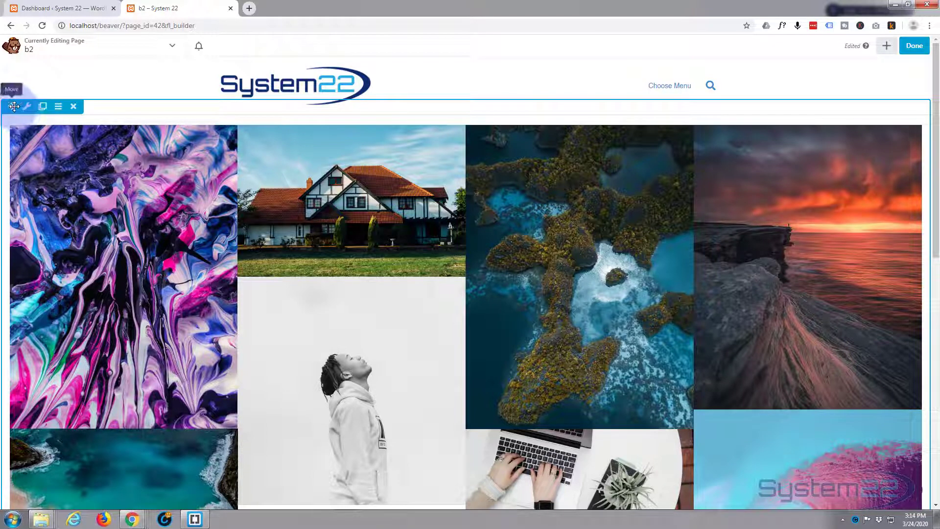
pyautogui.moveTo(27, 106)
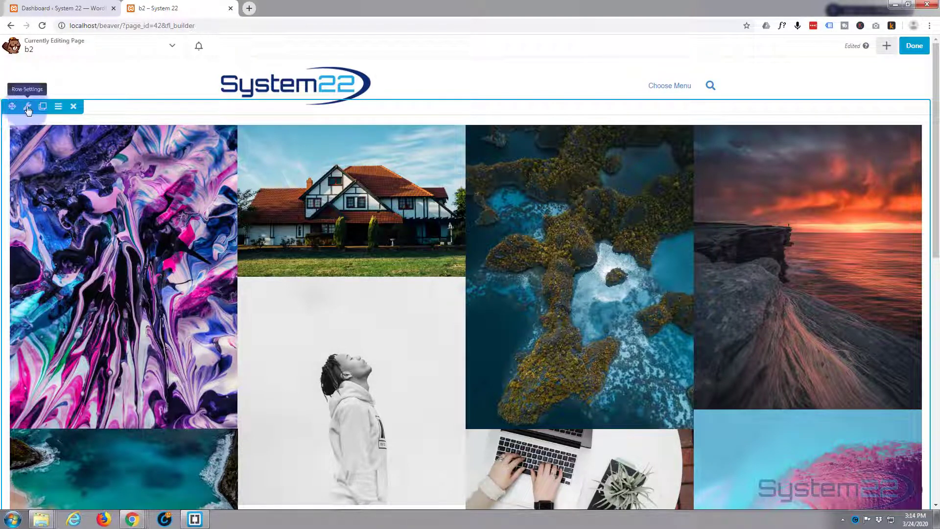
pyautogui.click(27, 110)
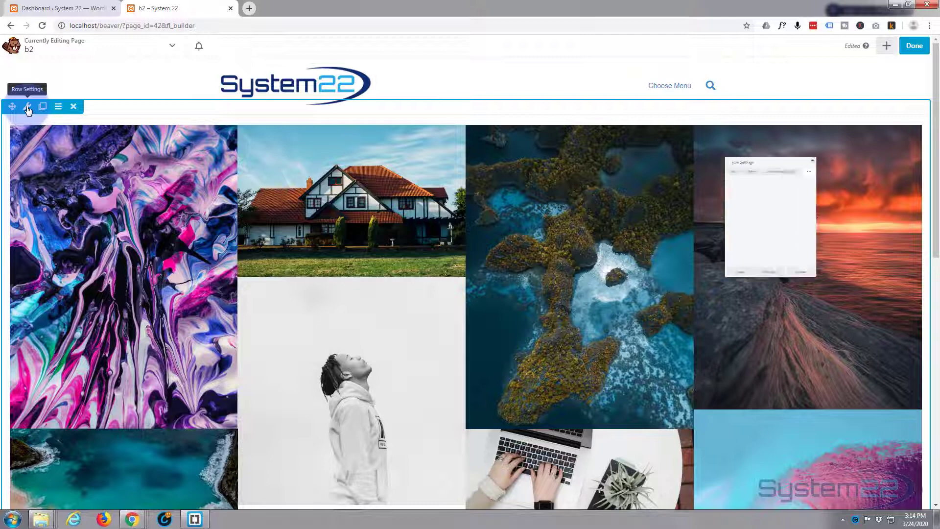
pyautogui.click(27, 110)
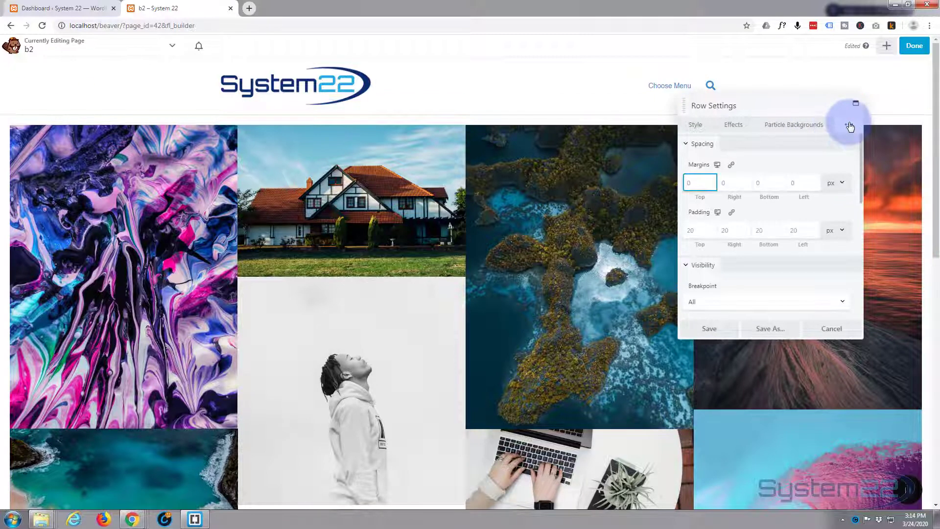
# Set the row's padding to 0 on all sides
pyautogui.click(699, 231)
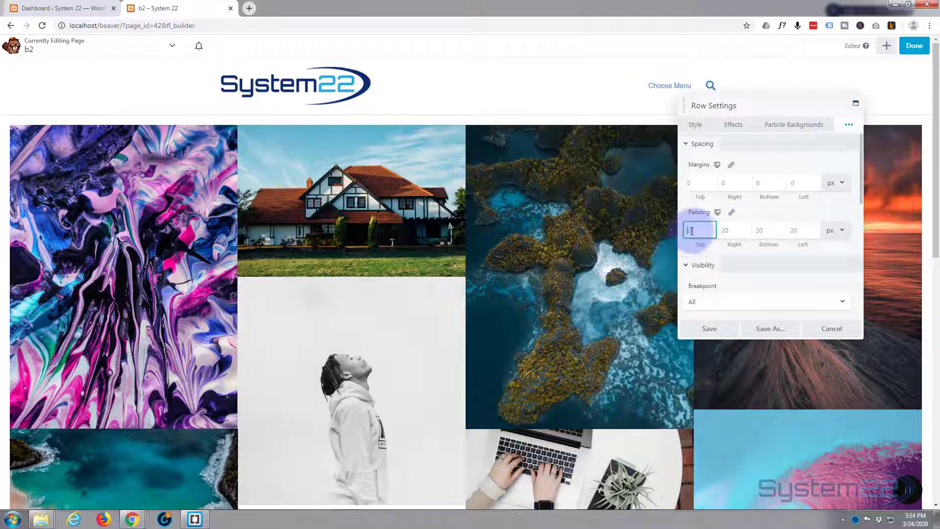
pyautogui.write('0')
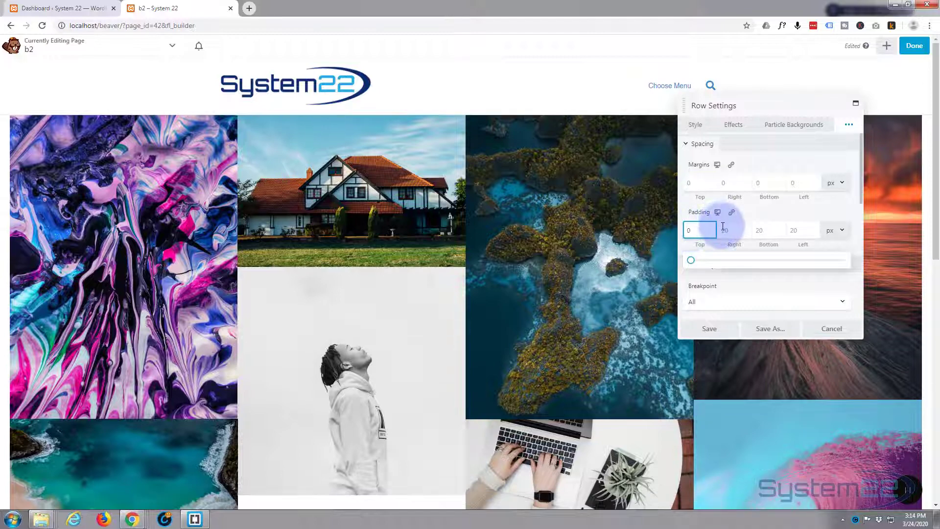
pyautogui.click(734, 229)
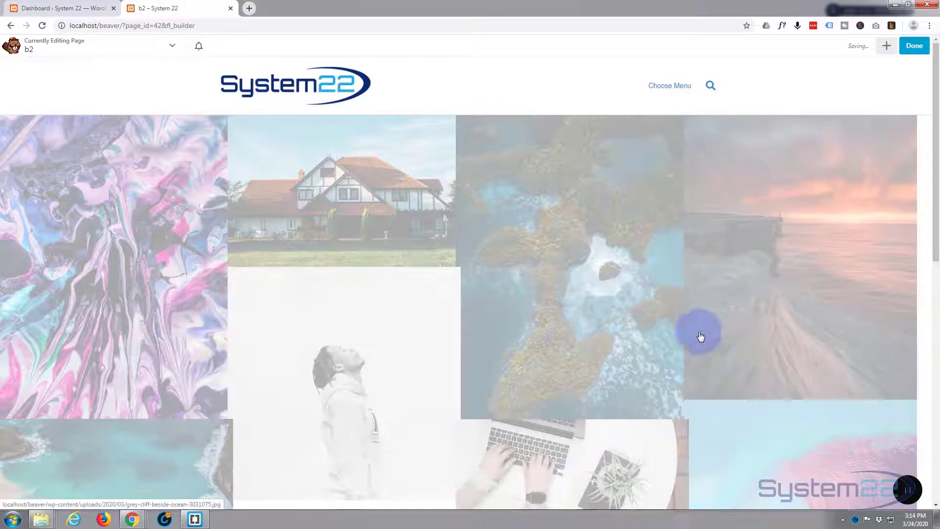
# Publish the zero-padding change and scroll the live page to review all eight gallery images
pyautogui.click(913, 45)
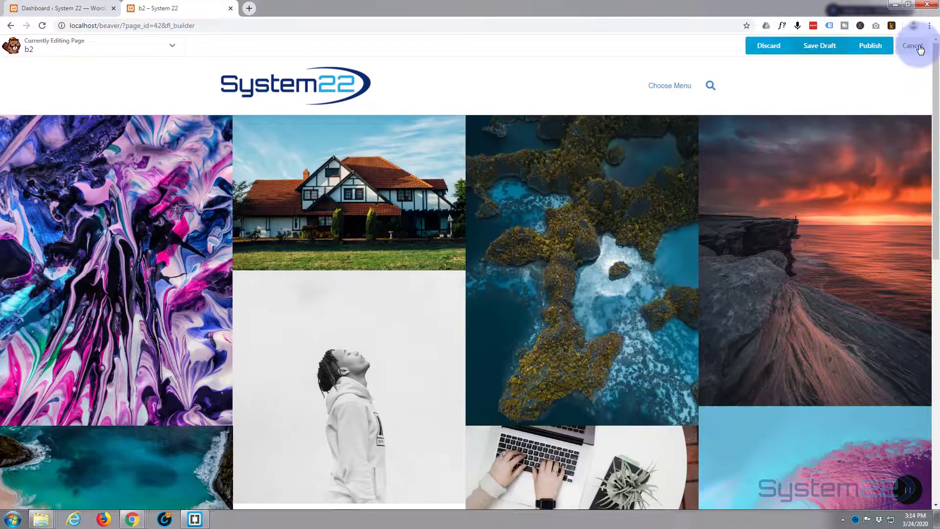
pyautogui.click(912, 45)
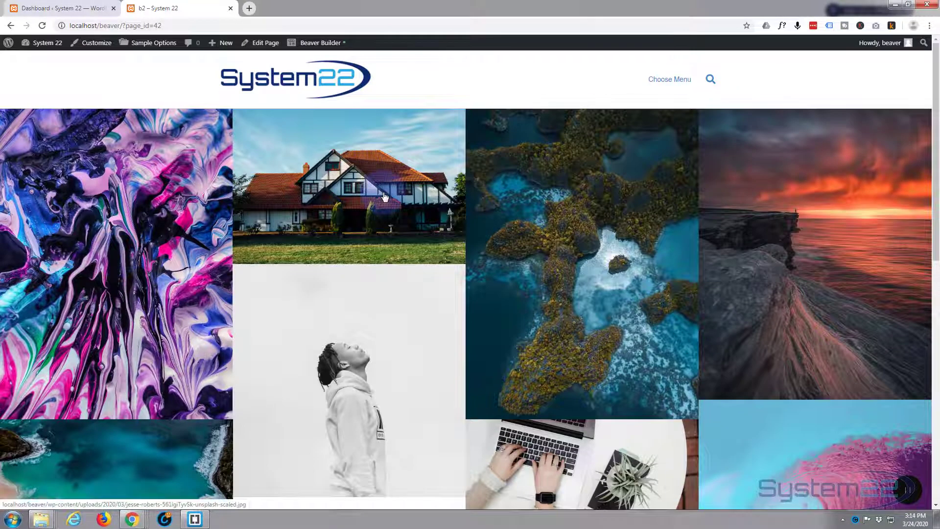
pyautogui.scroll(-3)
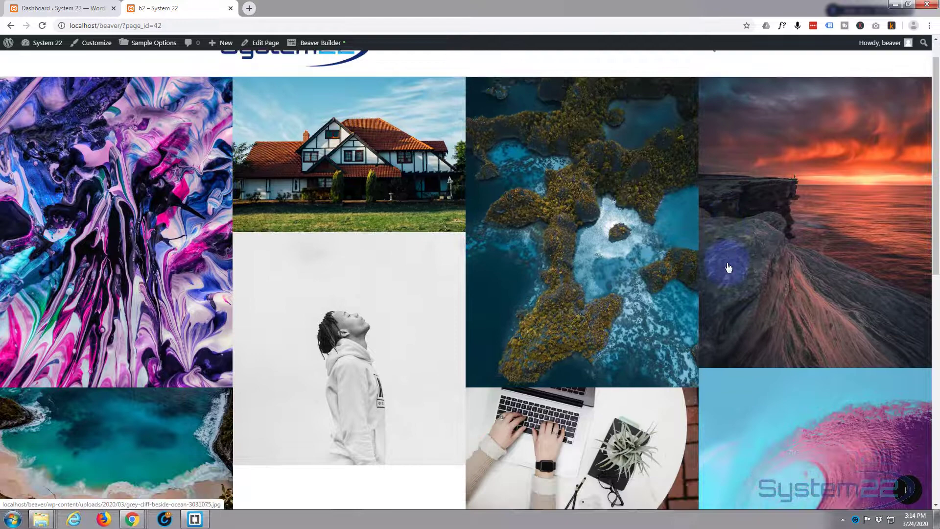
pyautogui.scroll(-3)
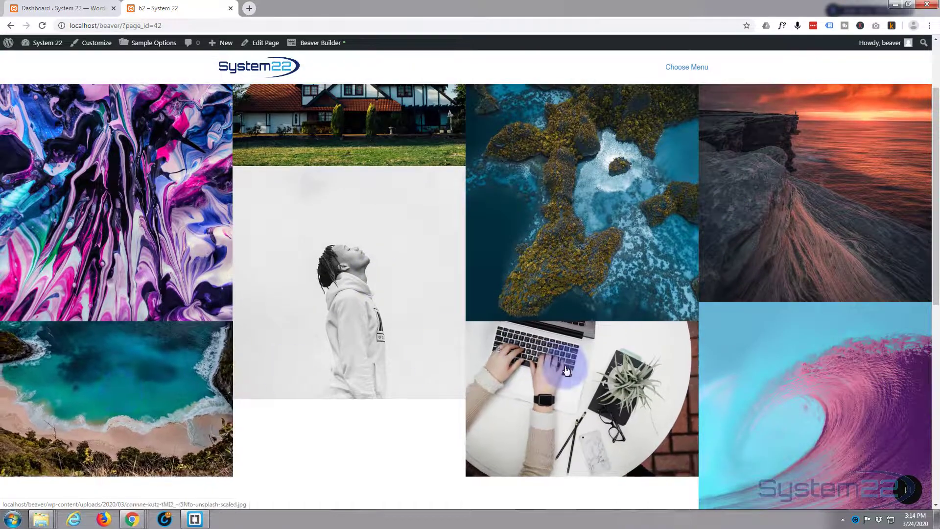
pyautogui.scroll(-3)
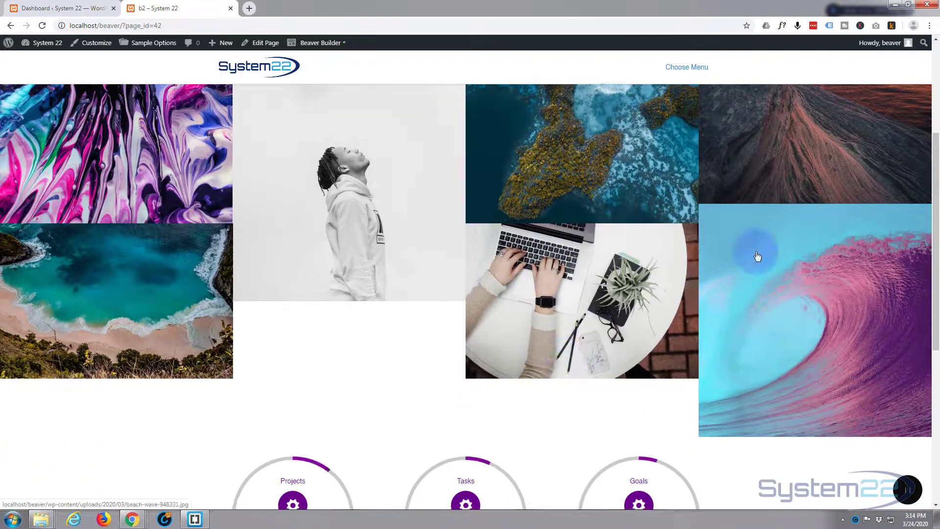
pyautogui.moveTo(285, 371)
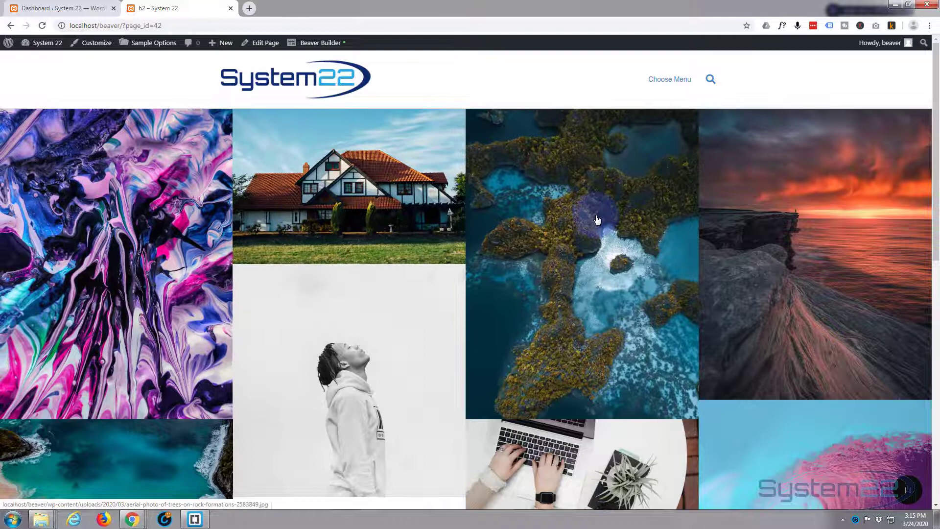
pyautogui.moveTo(793, 214)
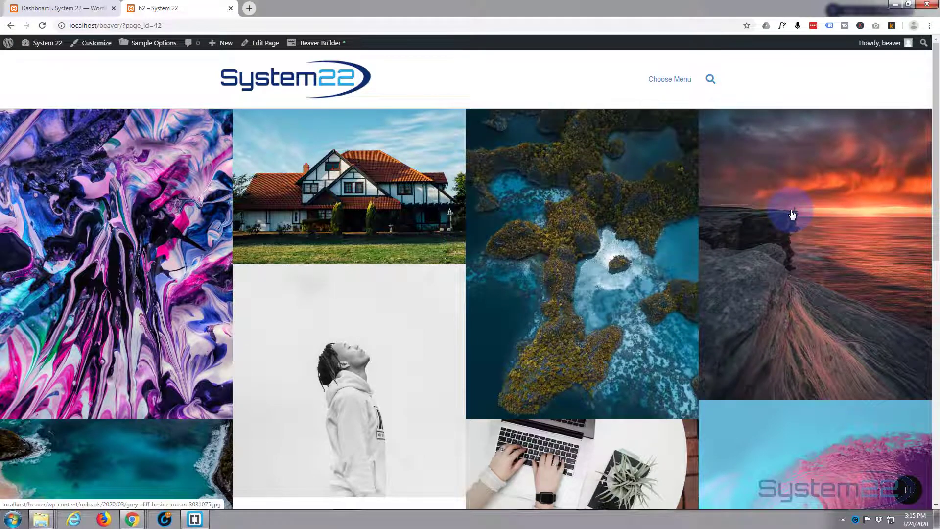